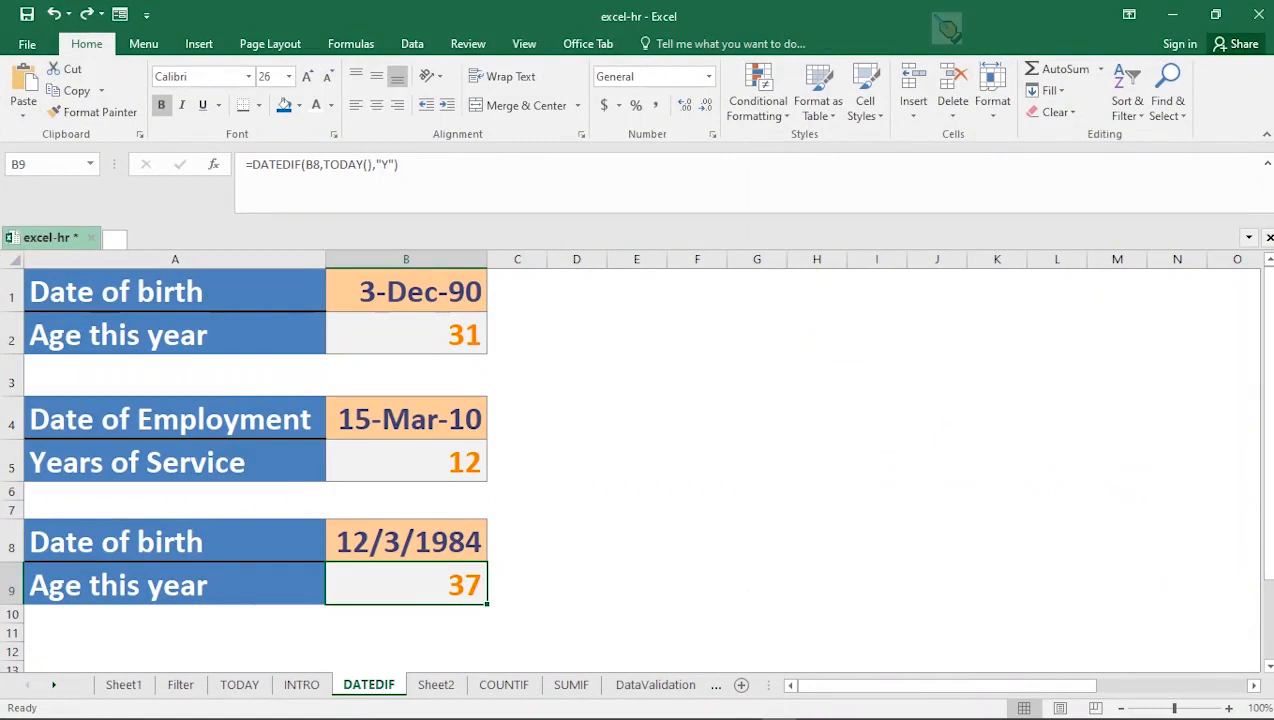
Switch to the Sheet2 worksheet listing the DATEDIF scenarios.
left_click(436, 684)
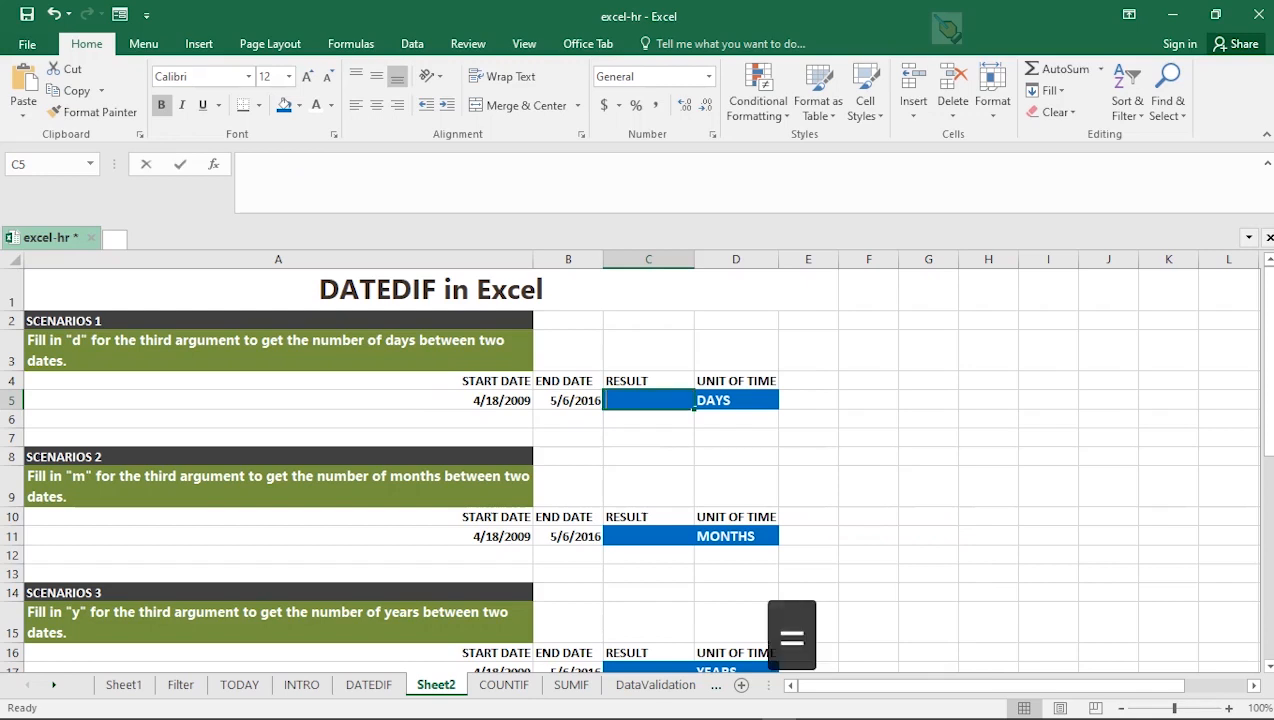
Enter =DATEDIF(A5,B5,"D") in C5 so Scenario 1 reads 2575 days.
type("=D")
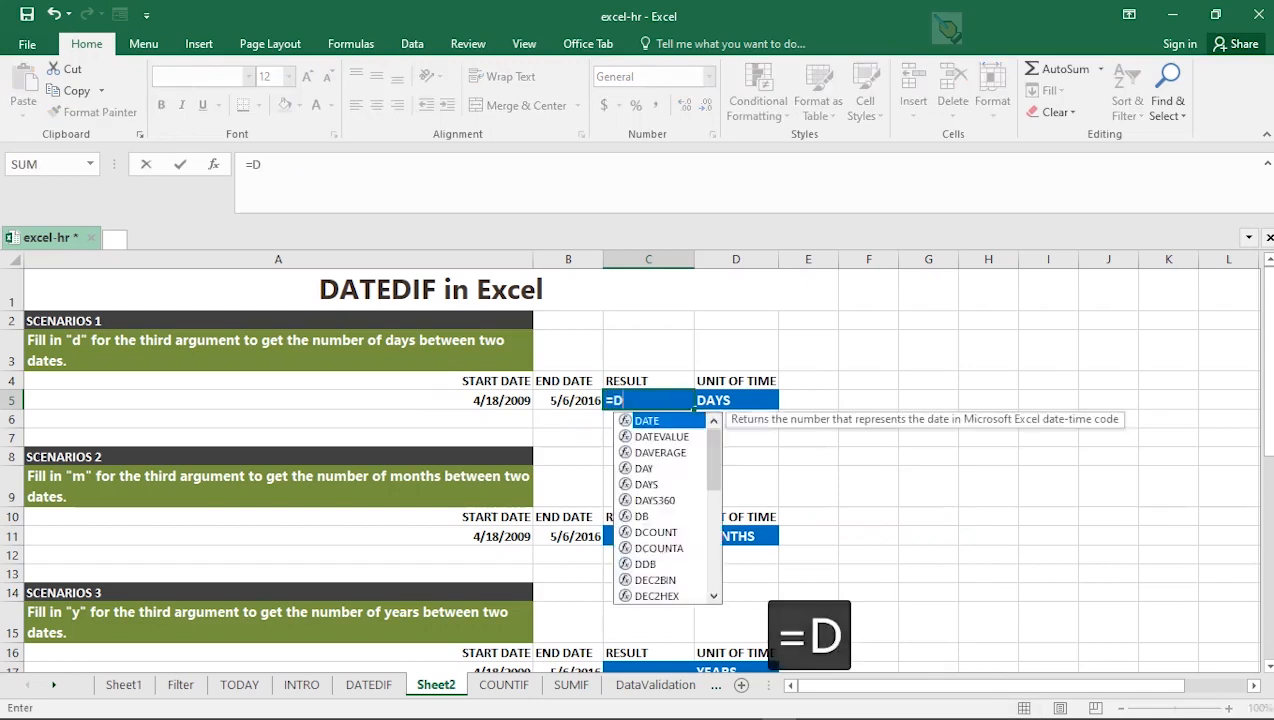
type("ATEDIF(")
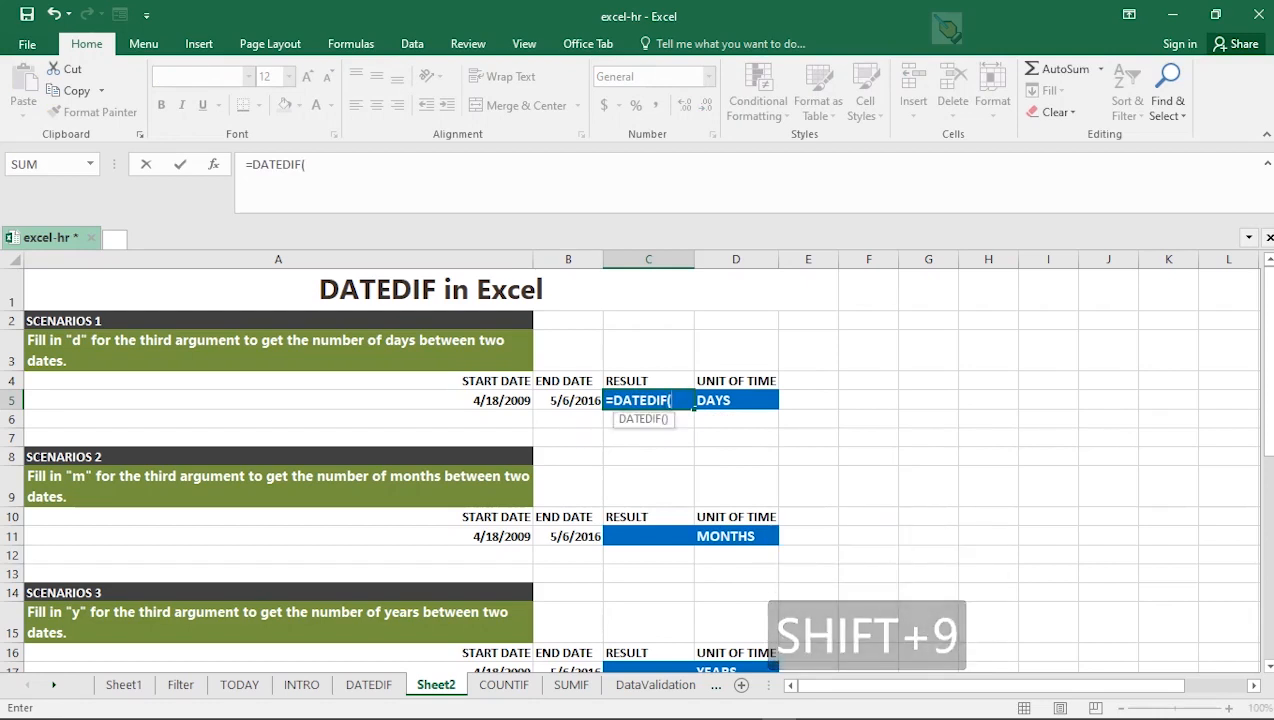
left_click(278, 400)
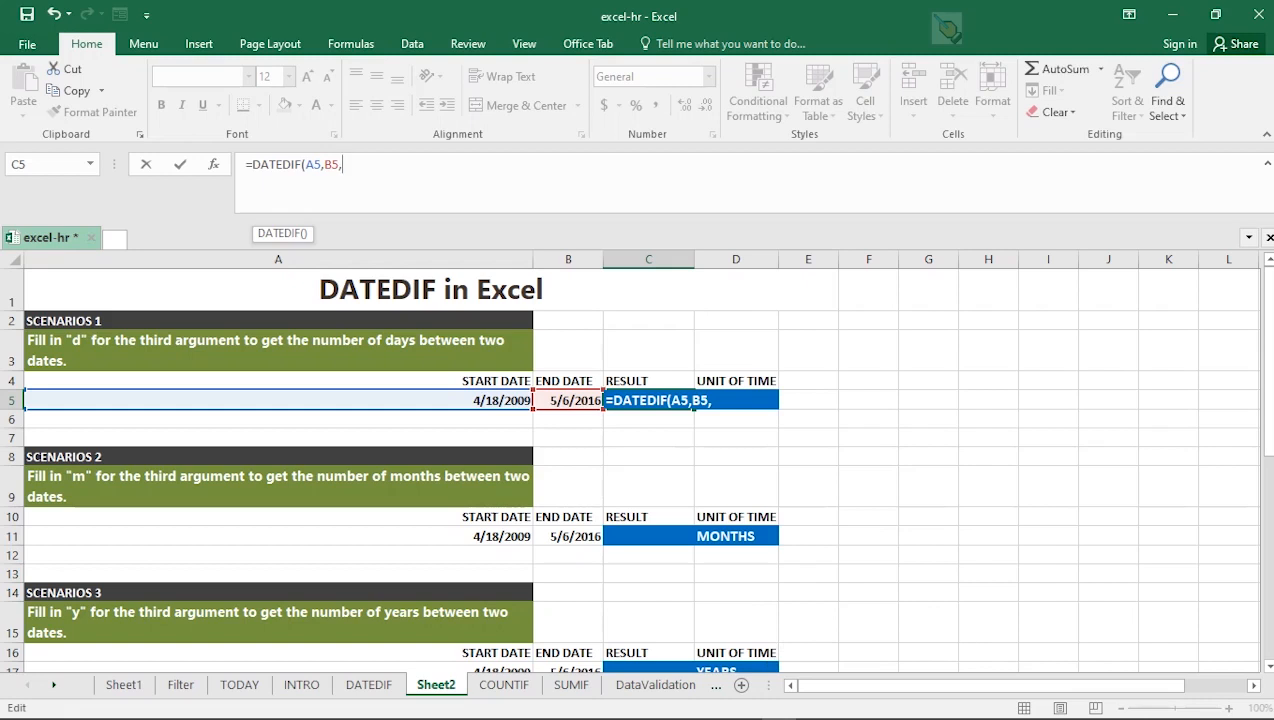
type("\"")
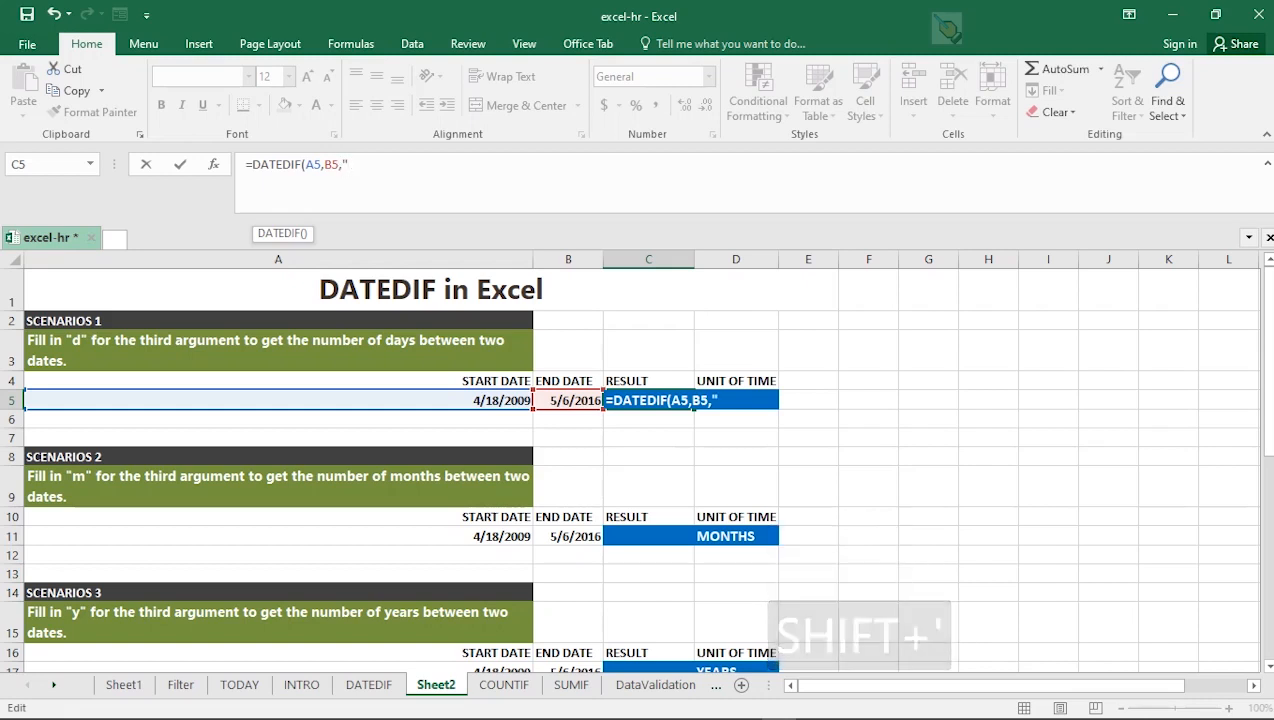
type("D")
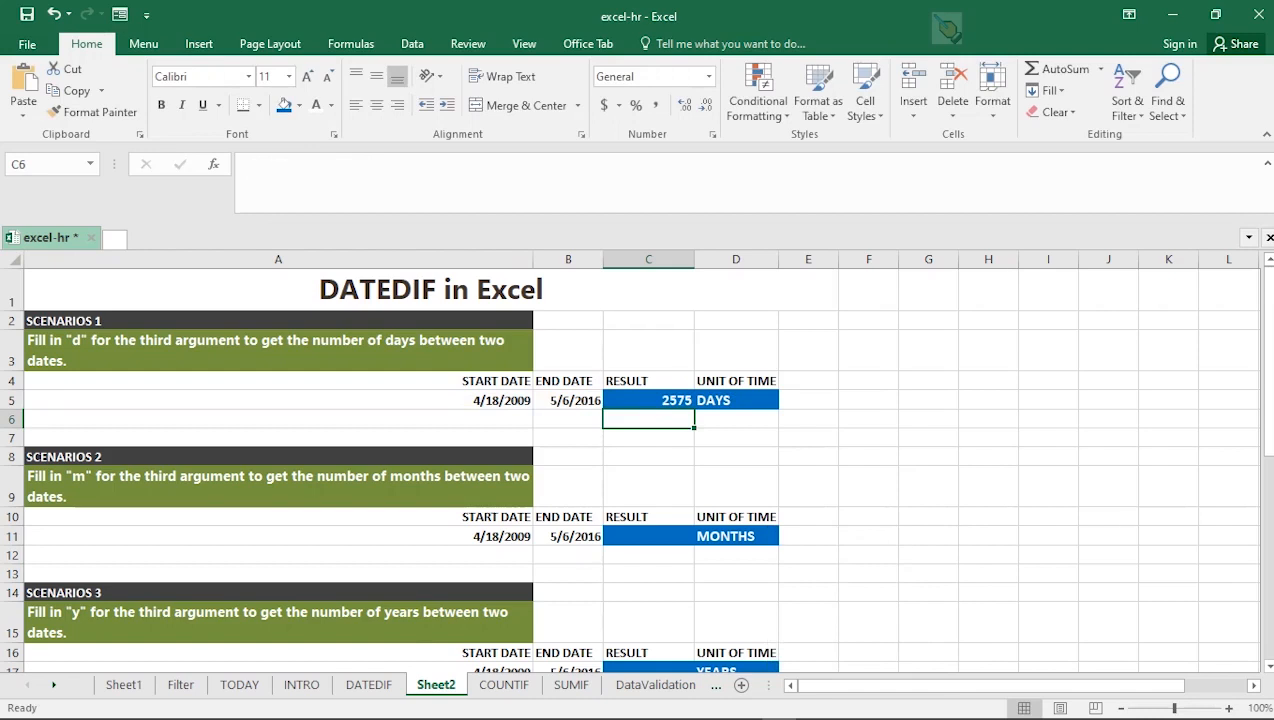
left_click(278, 400)
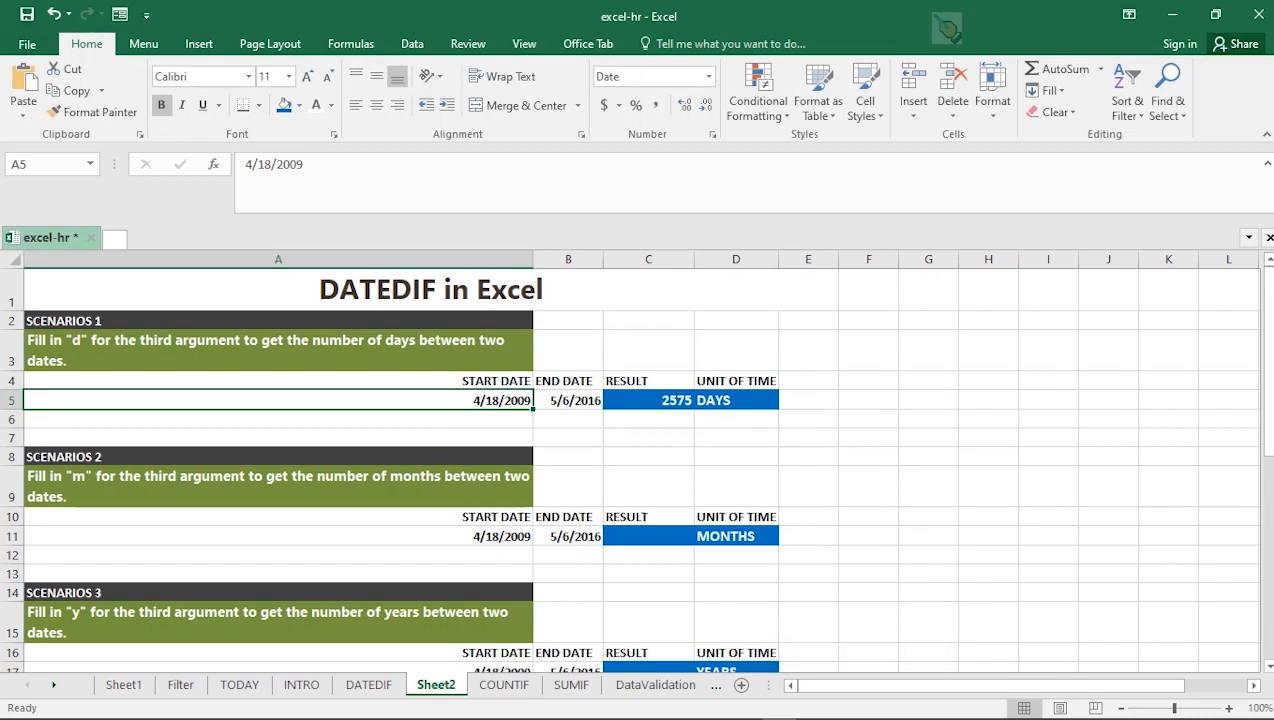
left_click(648, 400)
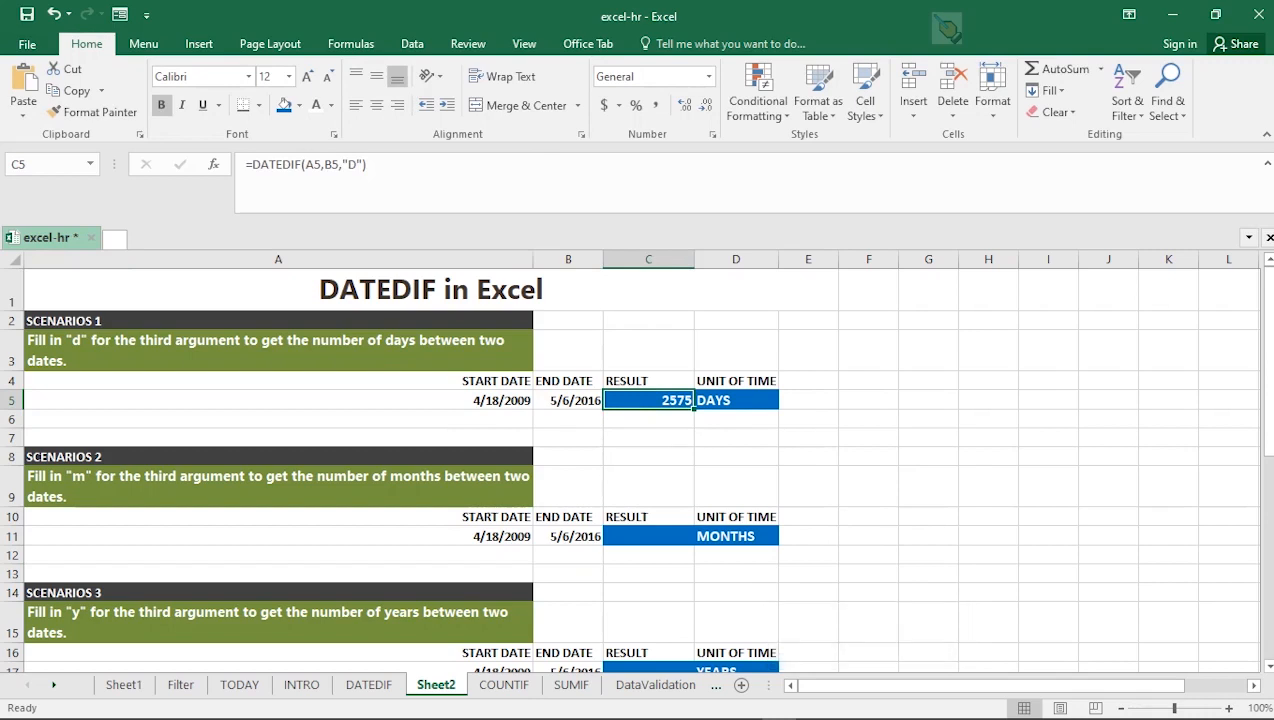
left_click(648, 486)
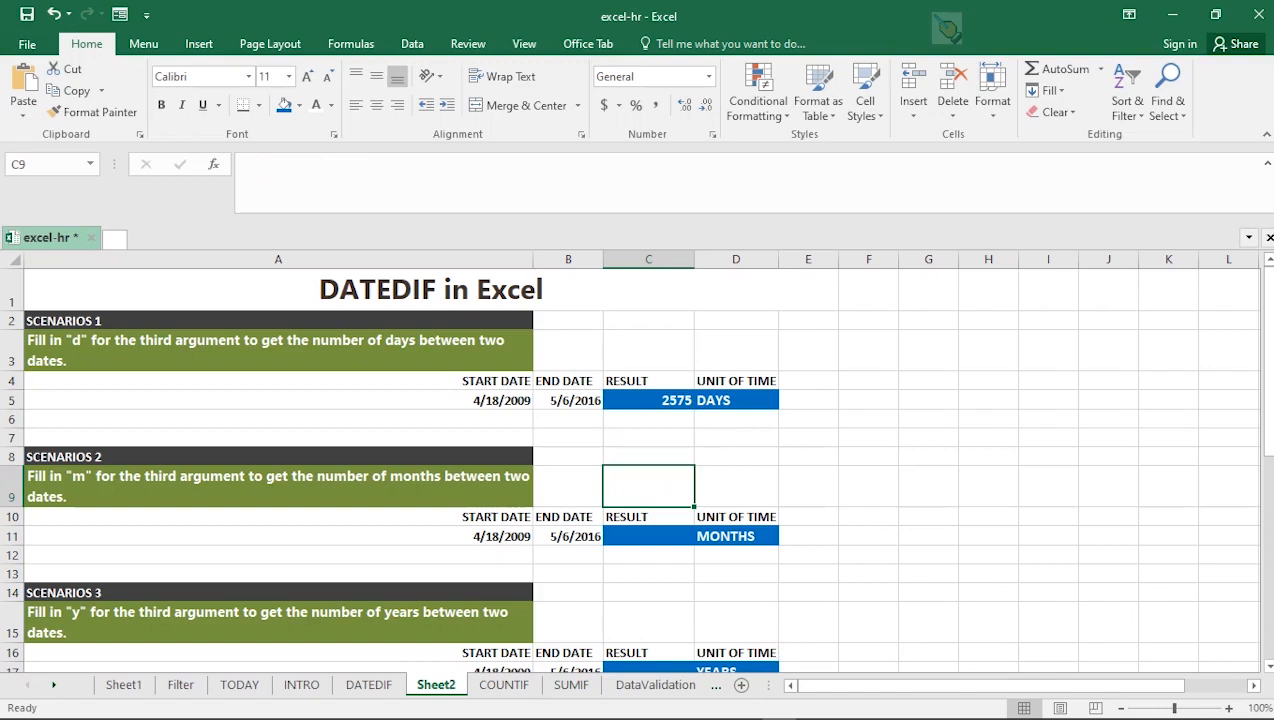
Enter =DATEDIF(A11,B11,"M") in C11 so Scenario 2 reads 84 months.
scroll("down", 3)
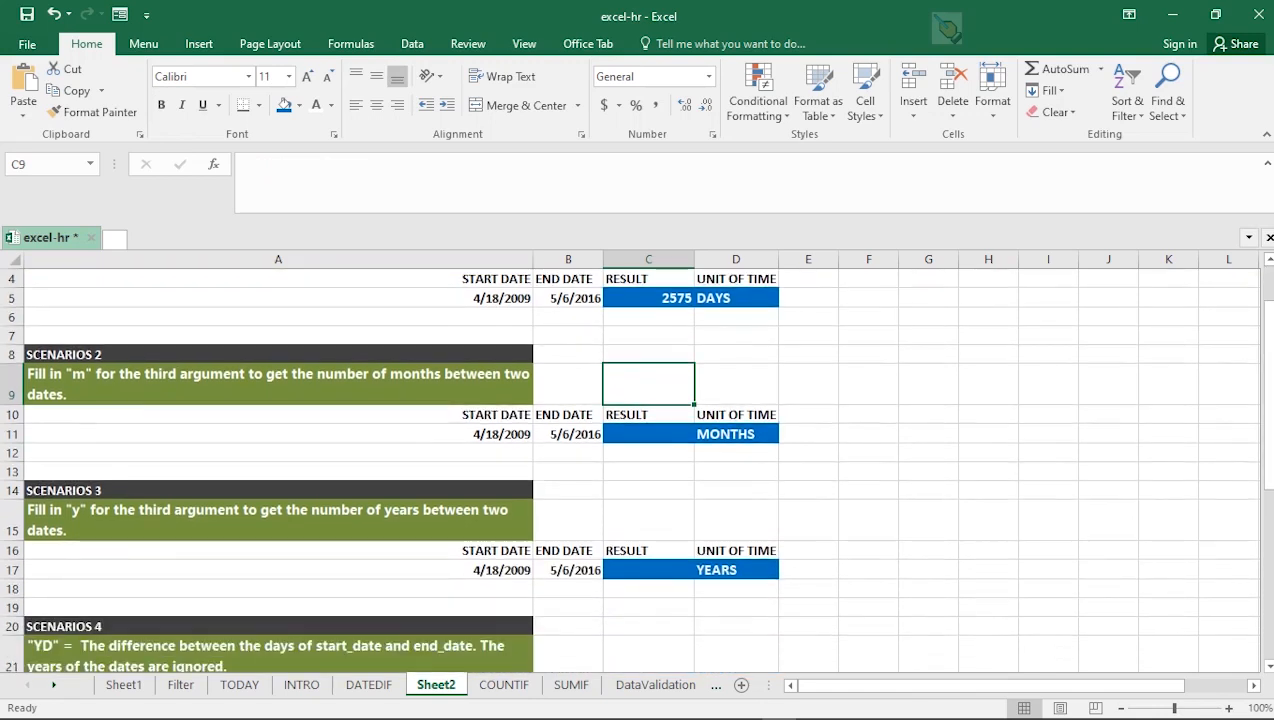
left_click(648, 432)
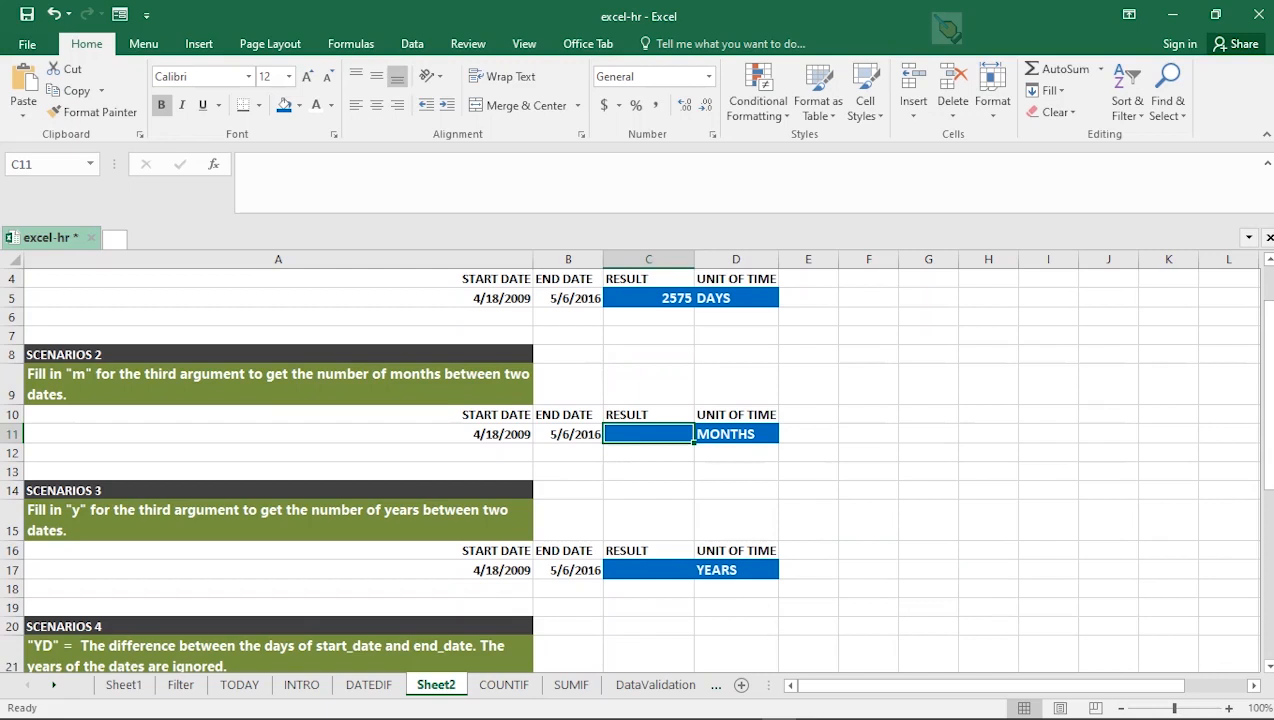
left_click(648, 296)
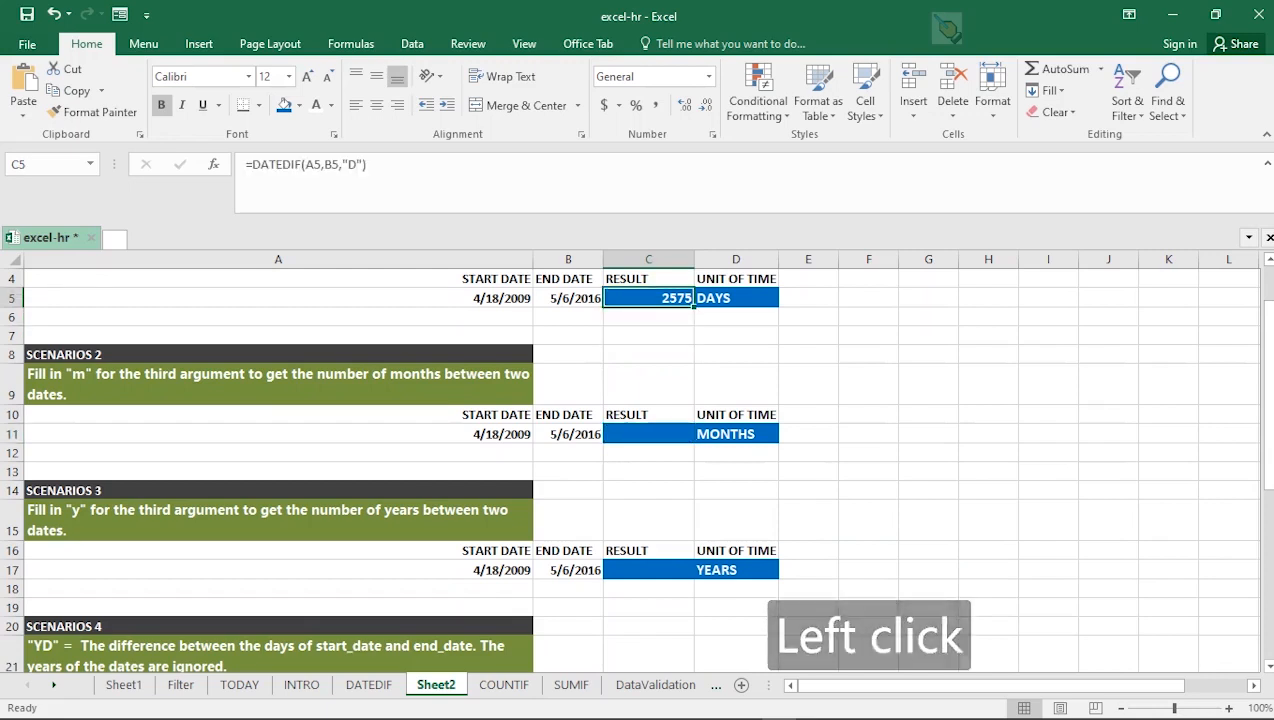
left_click(648, 432)
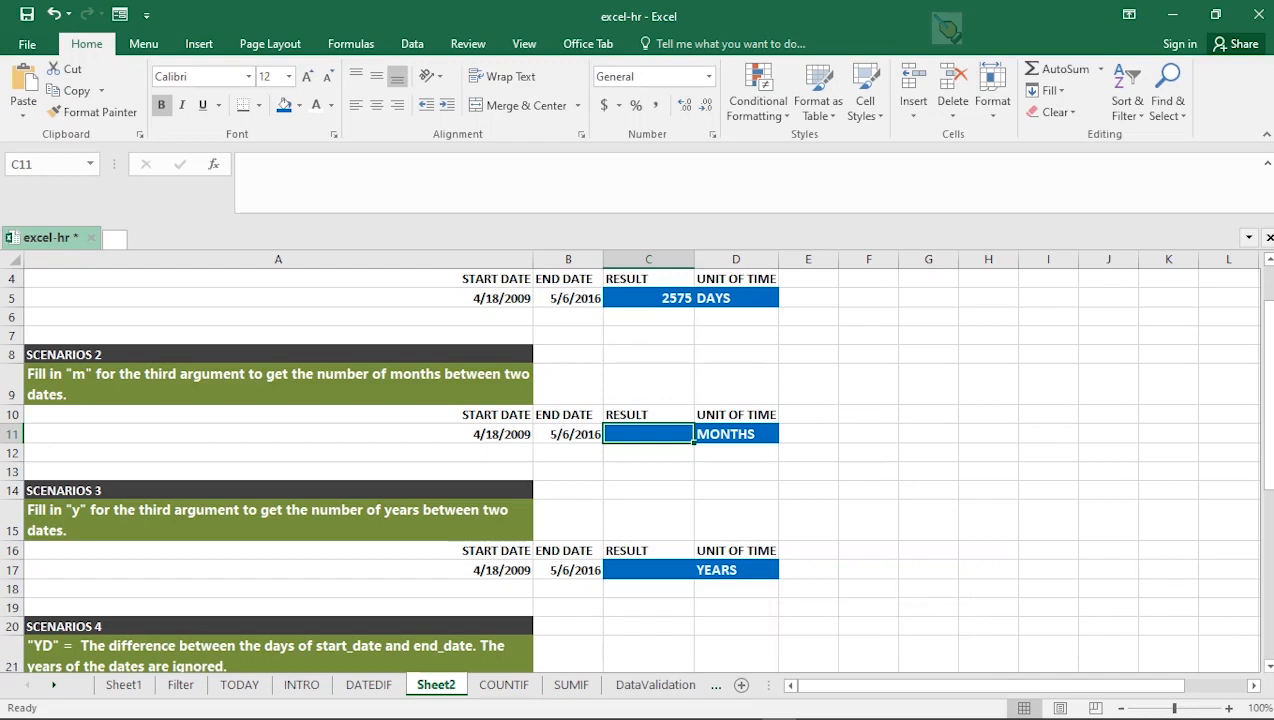
type("=")
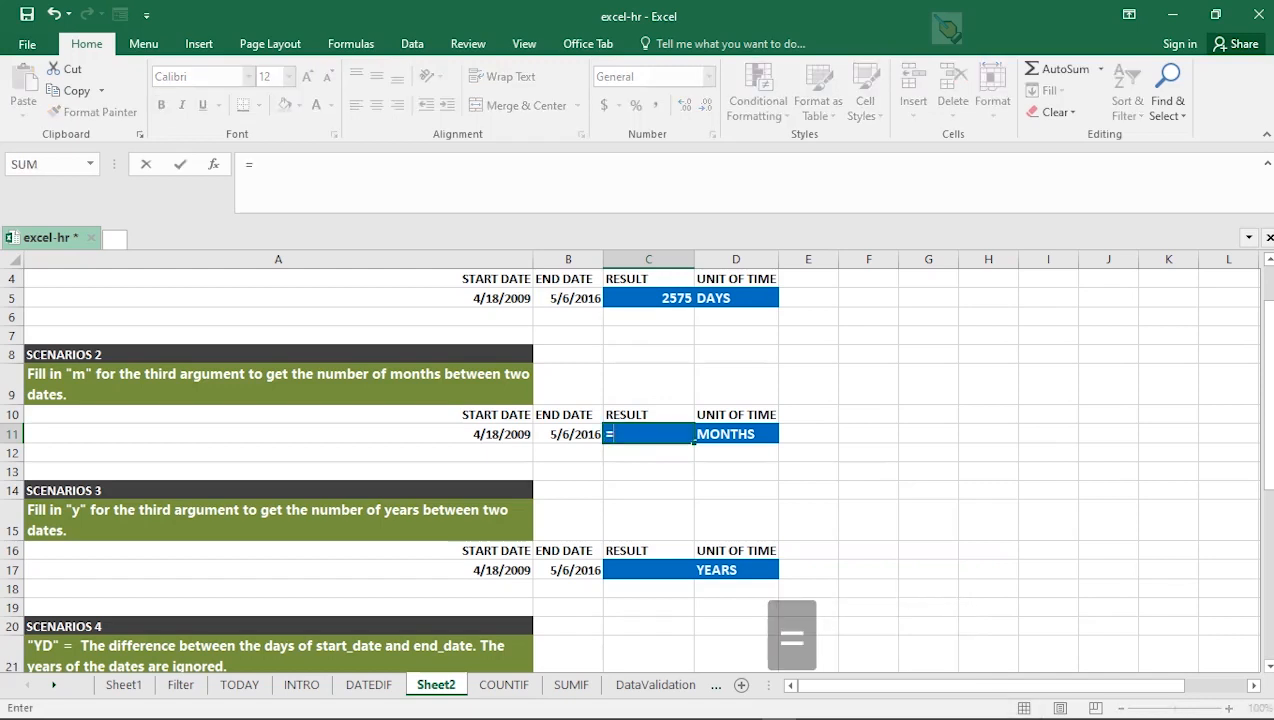
type("DATEIF(A11,")
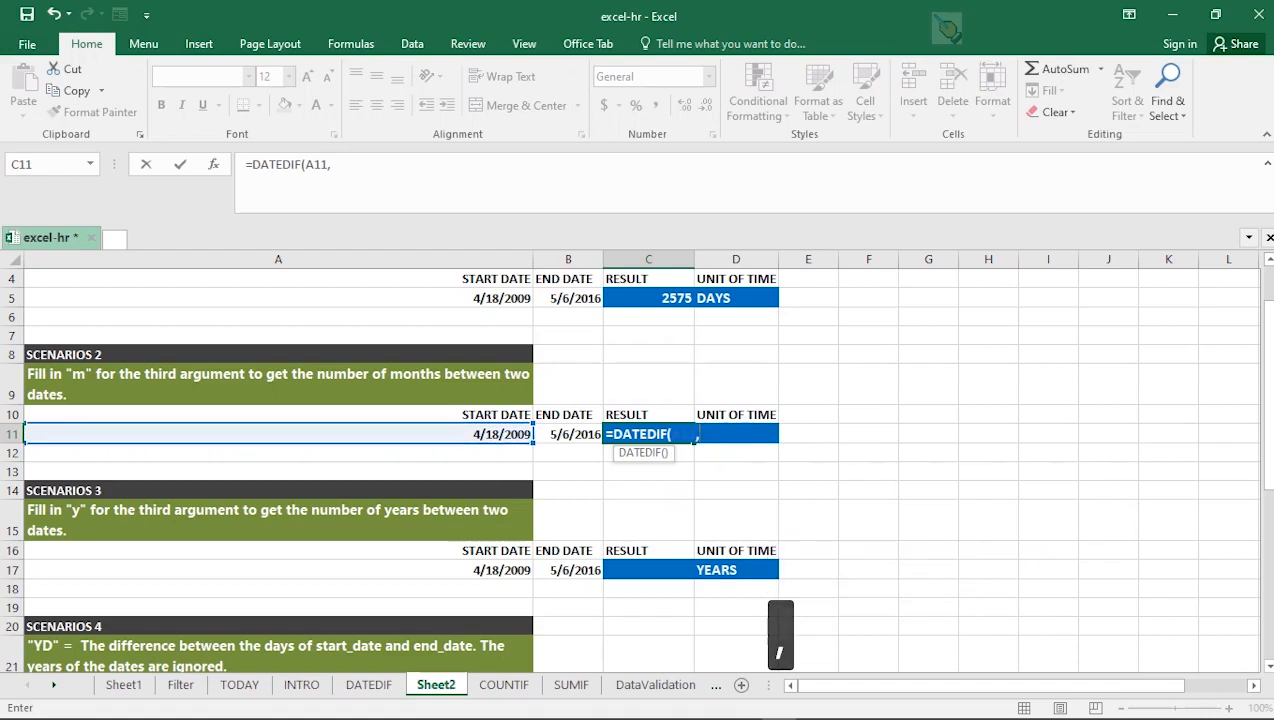
left_click(568, 432)
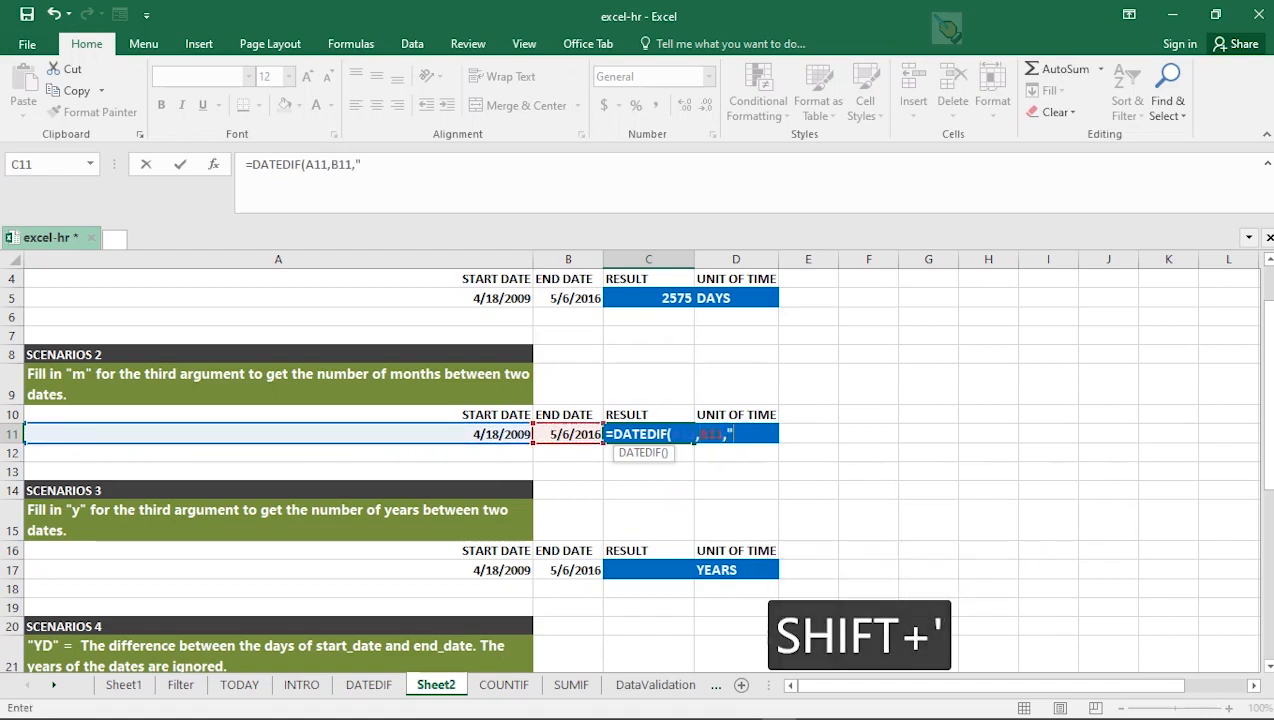
type("M")
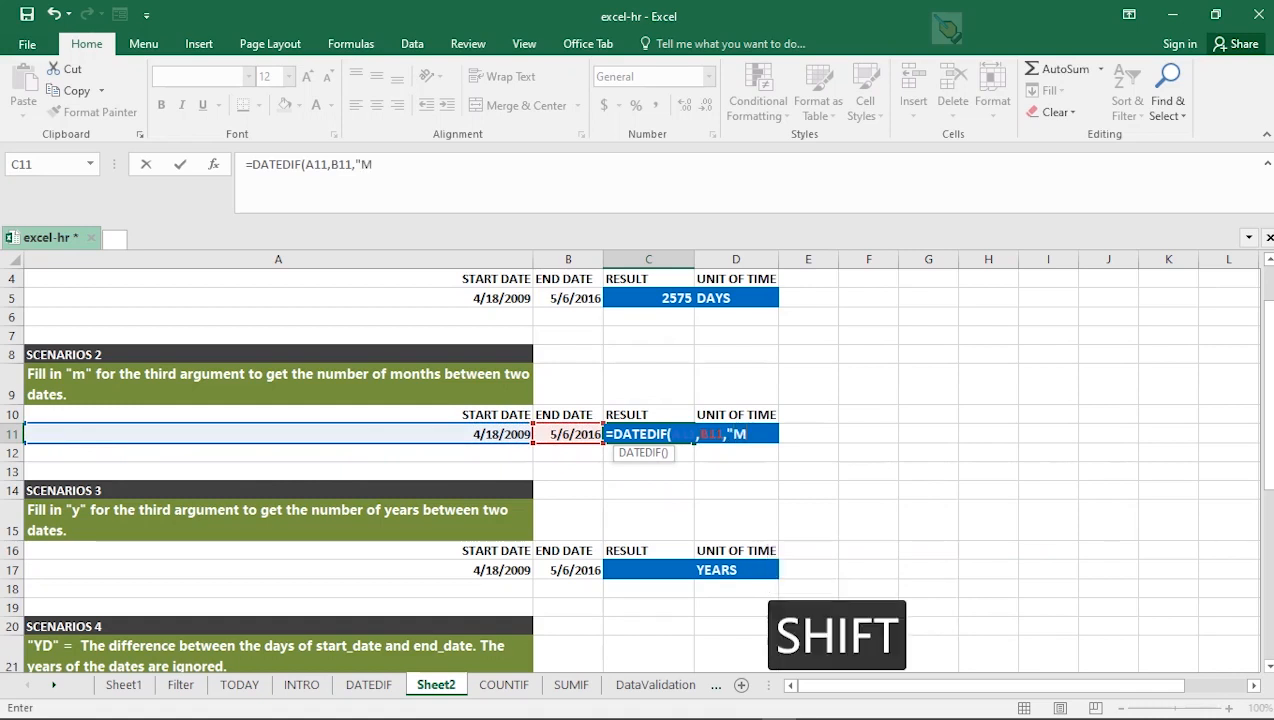
type("\")")
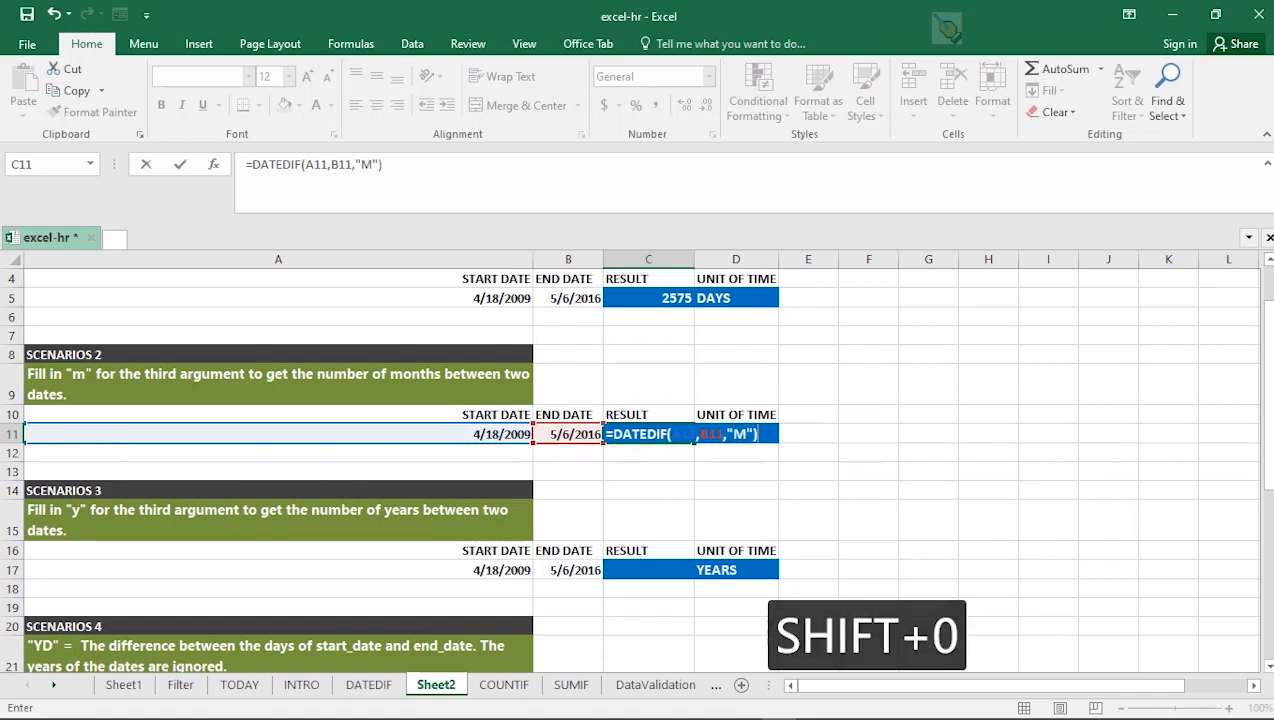
key("Return")
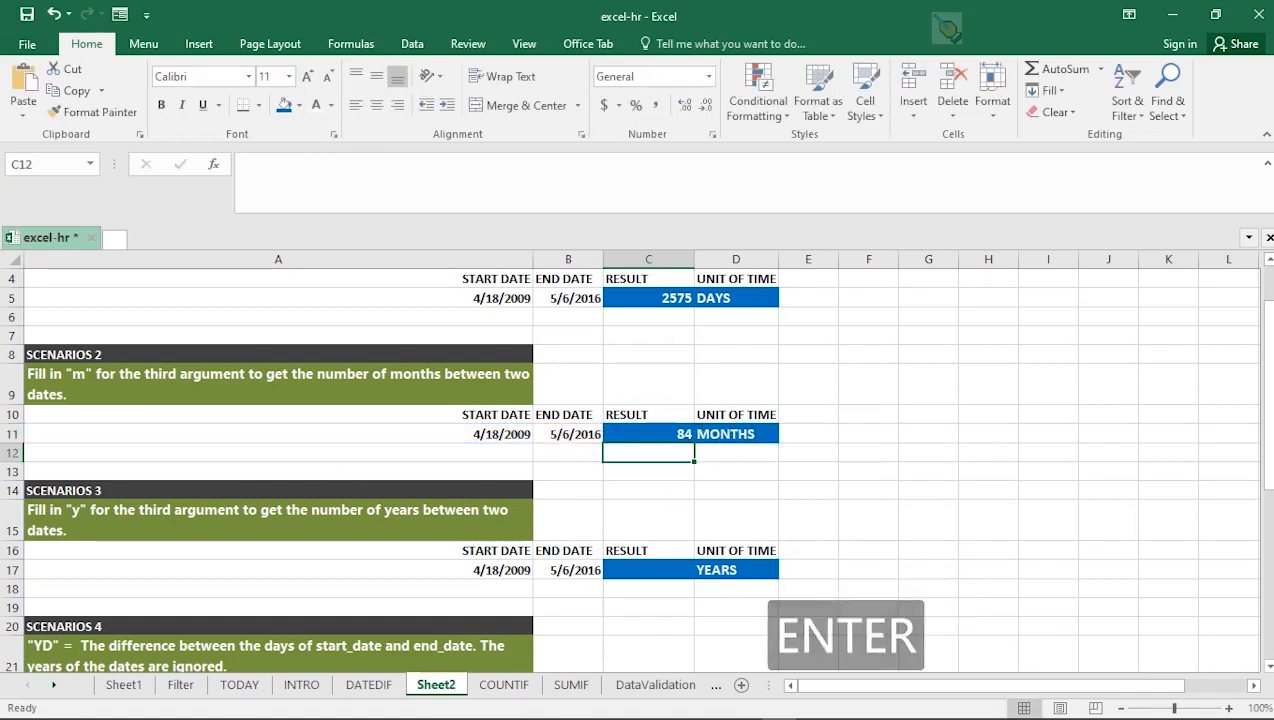
Review the Scenario 2 formula and its start and end dates.
left_click(648, 432)
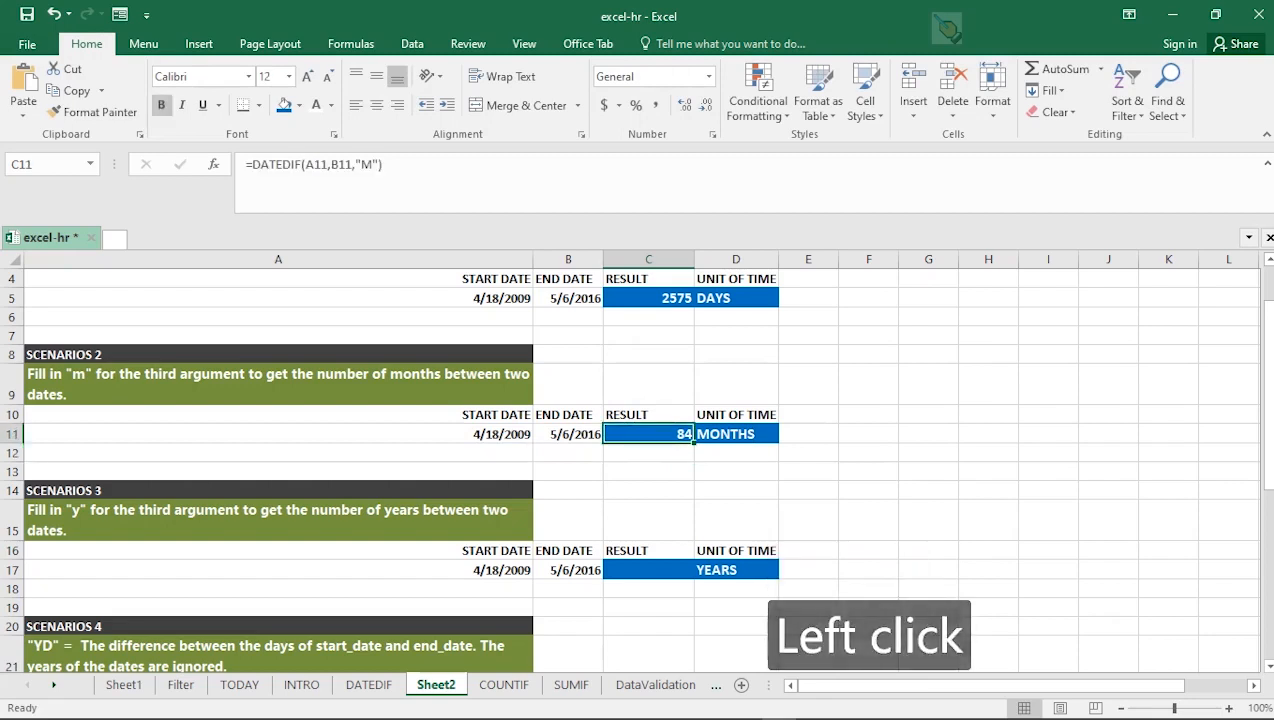
left_click(568, 432)
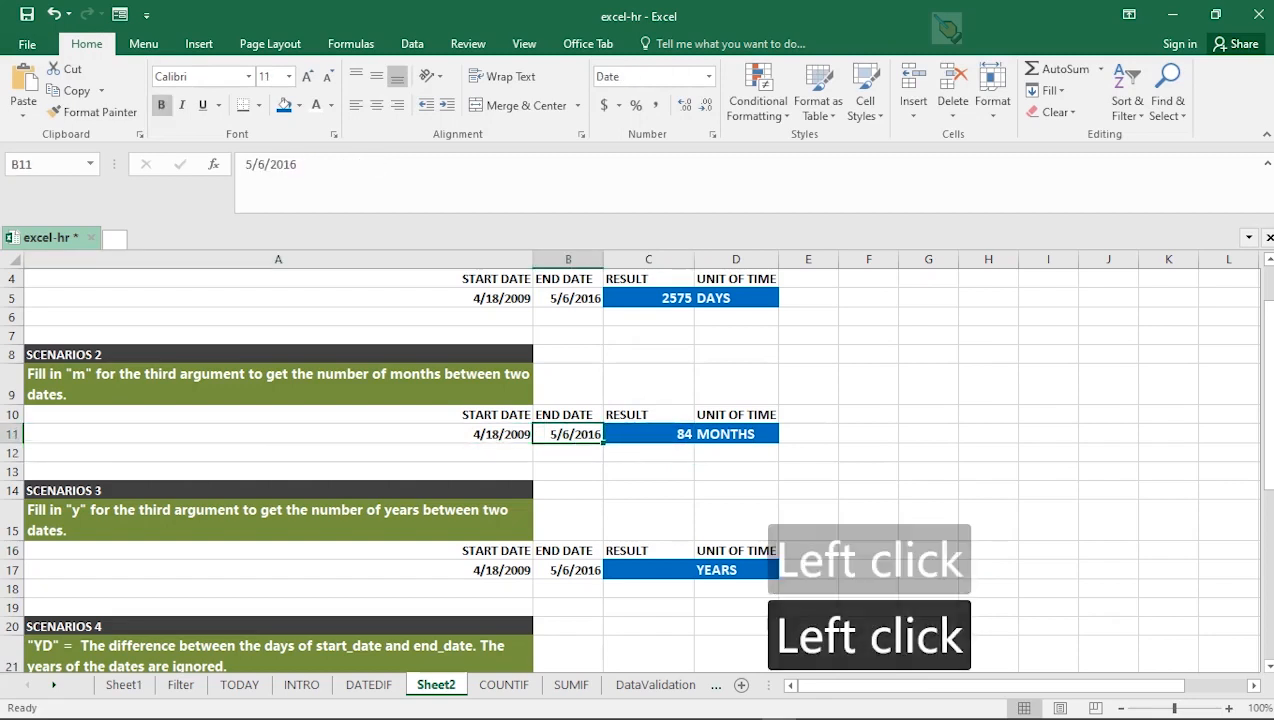
left_click(648, 432)
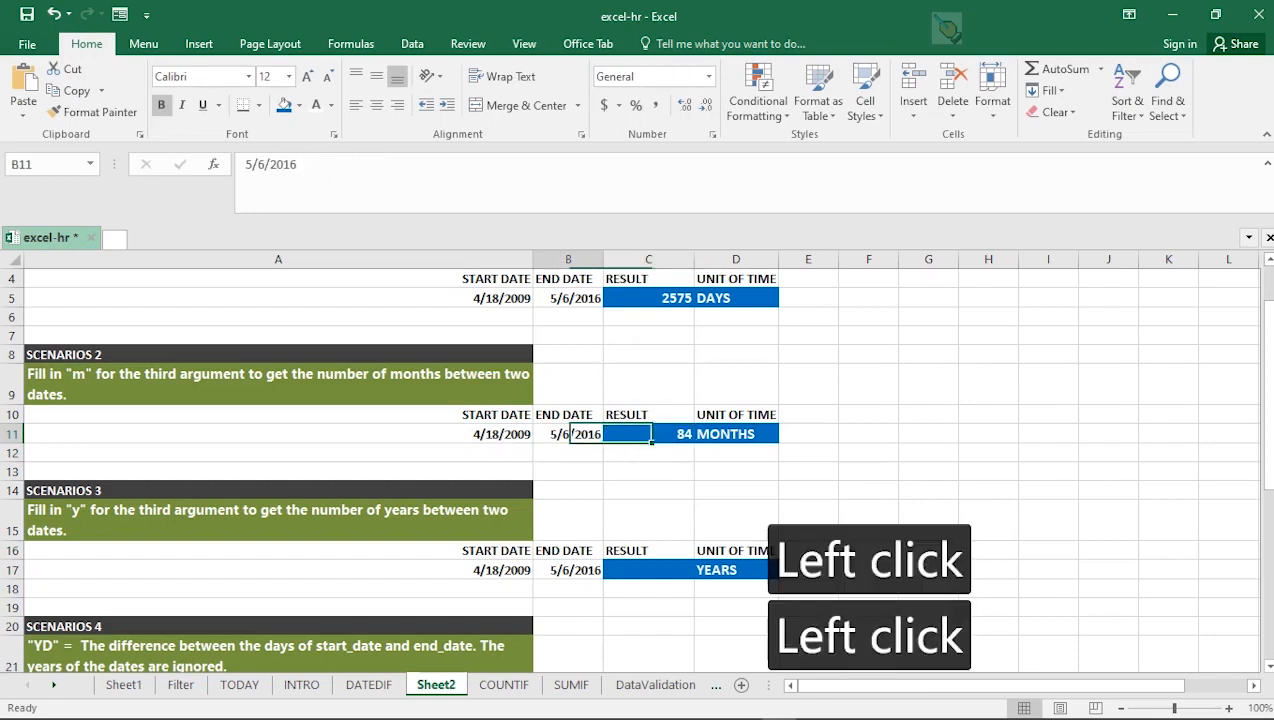
left_click(278, 432)
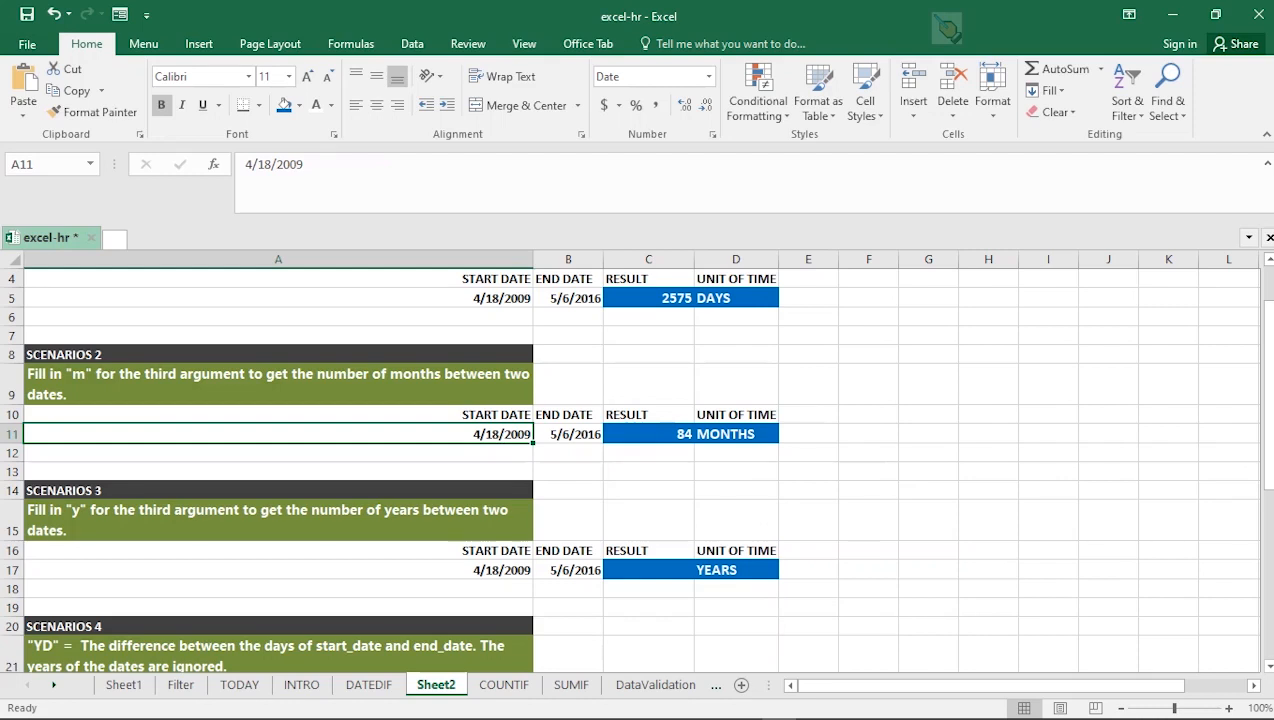
Enter =DATEDIF(A17,B17,"Y") in C17 so Scenario 3 reads 7 years.
scroll("down", 3)
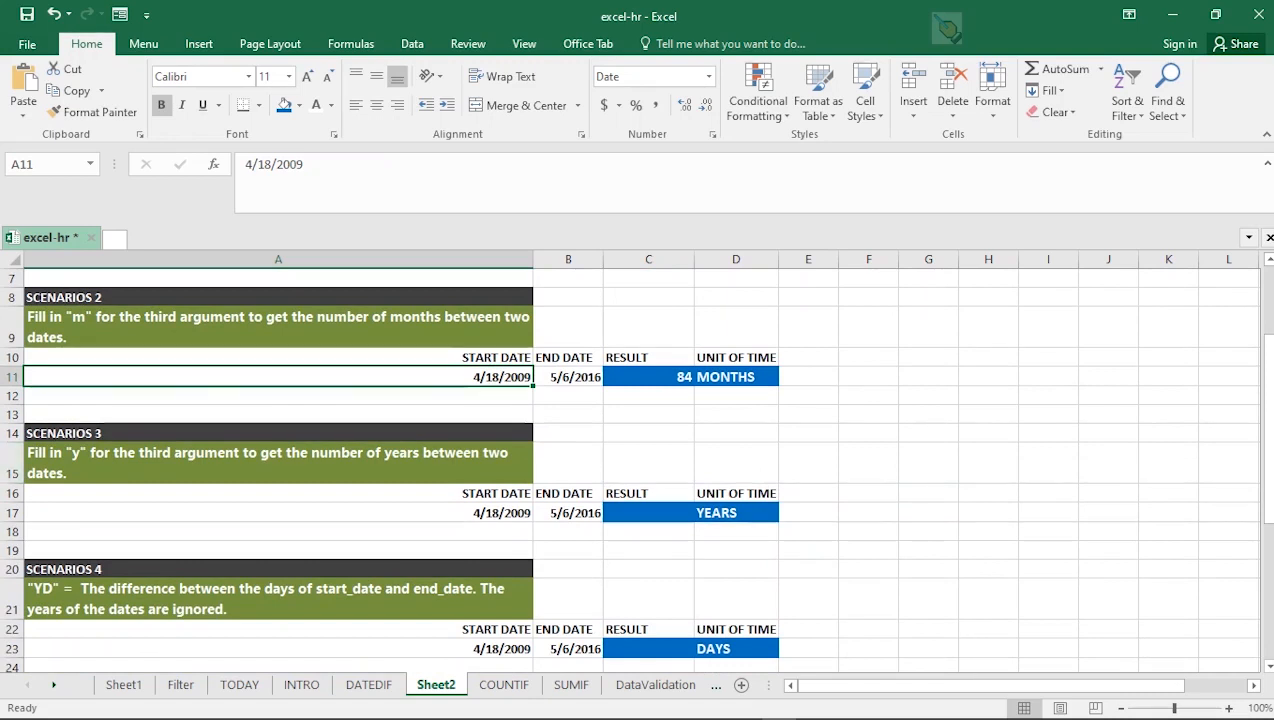
left_click(648, 512)
type("=")
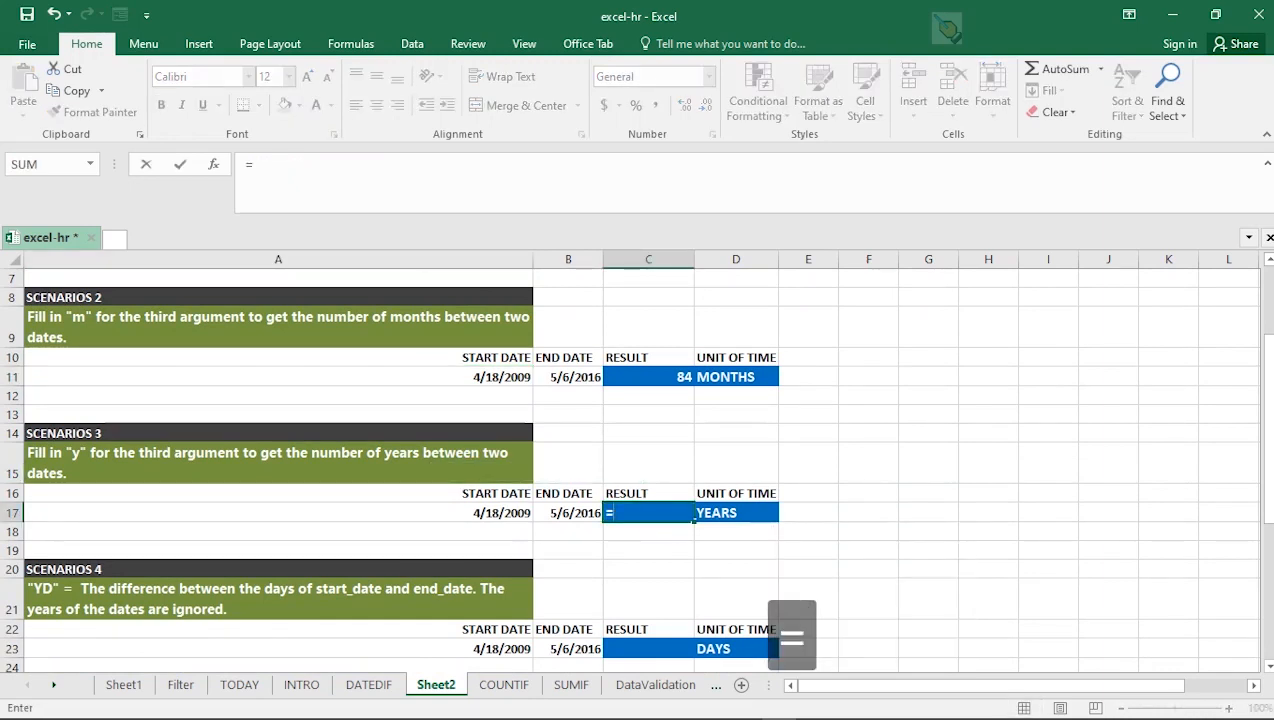
type("DATEDIF(")
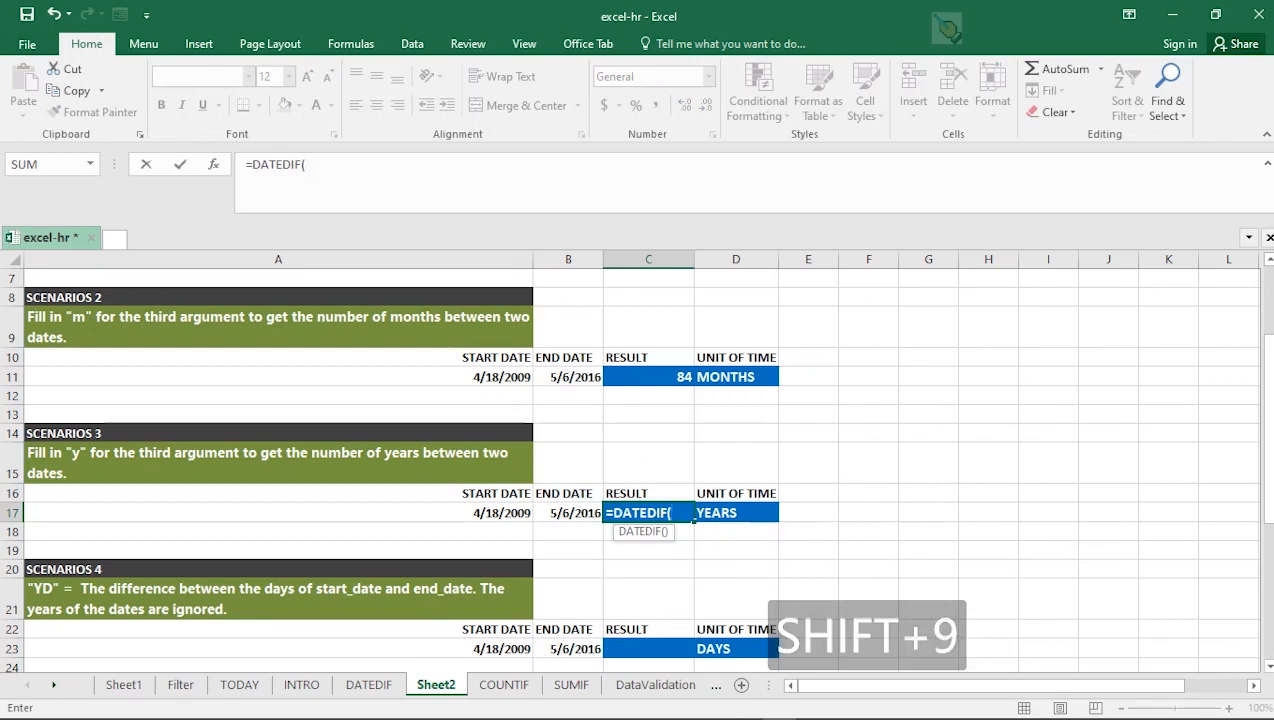
left_click(278, 512)
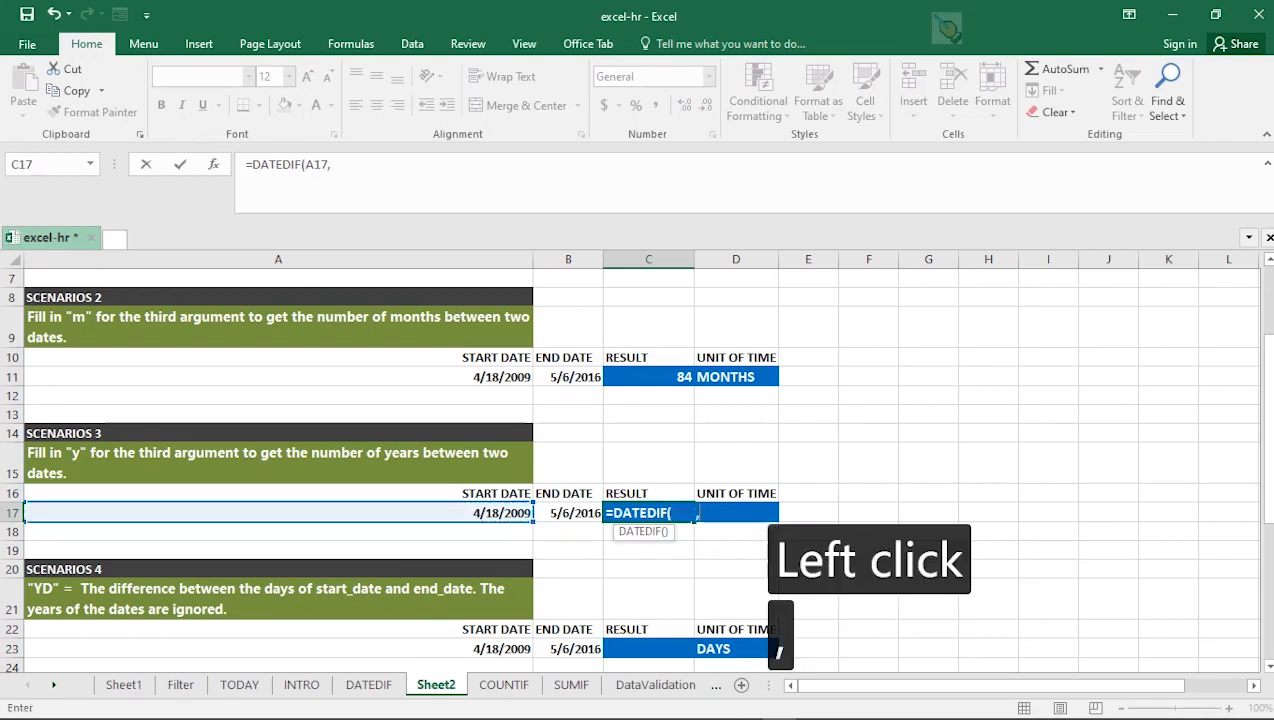
left_click(568, 512)
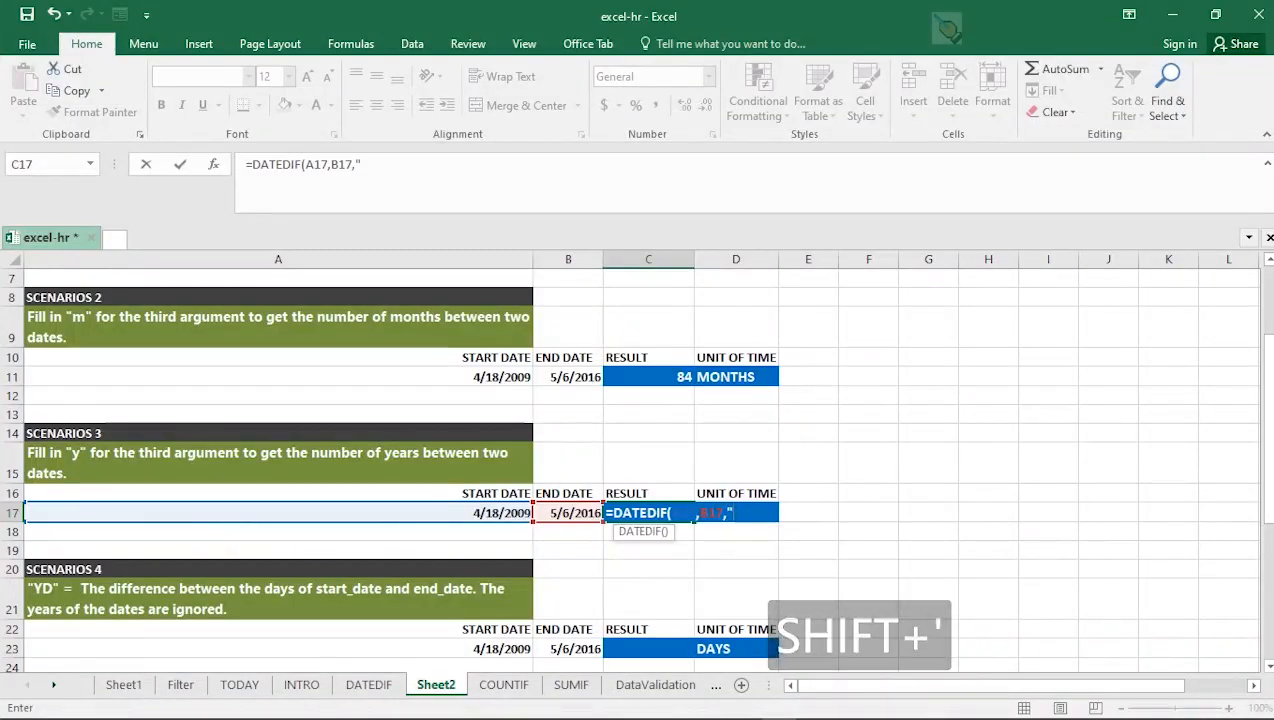
type("Y\")")
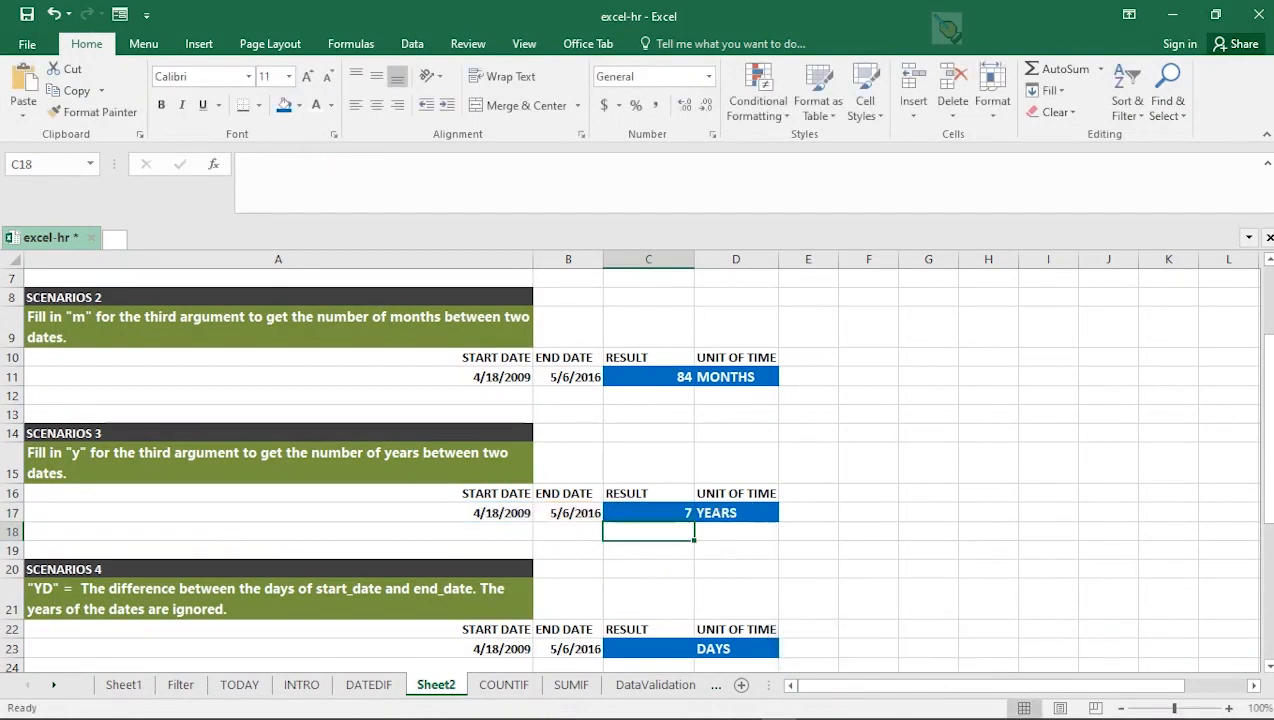
left_click(648, 436)
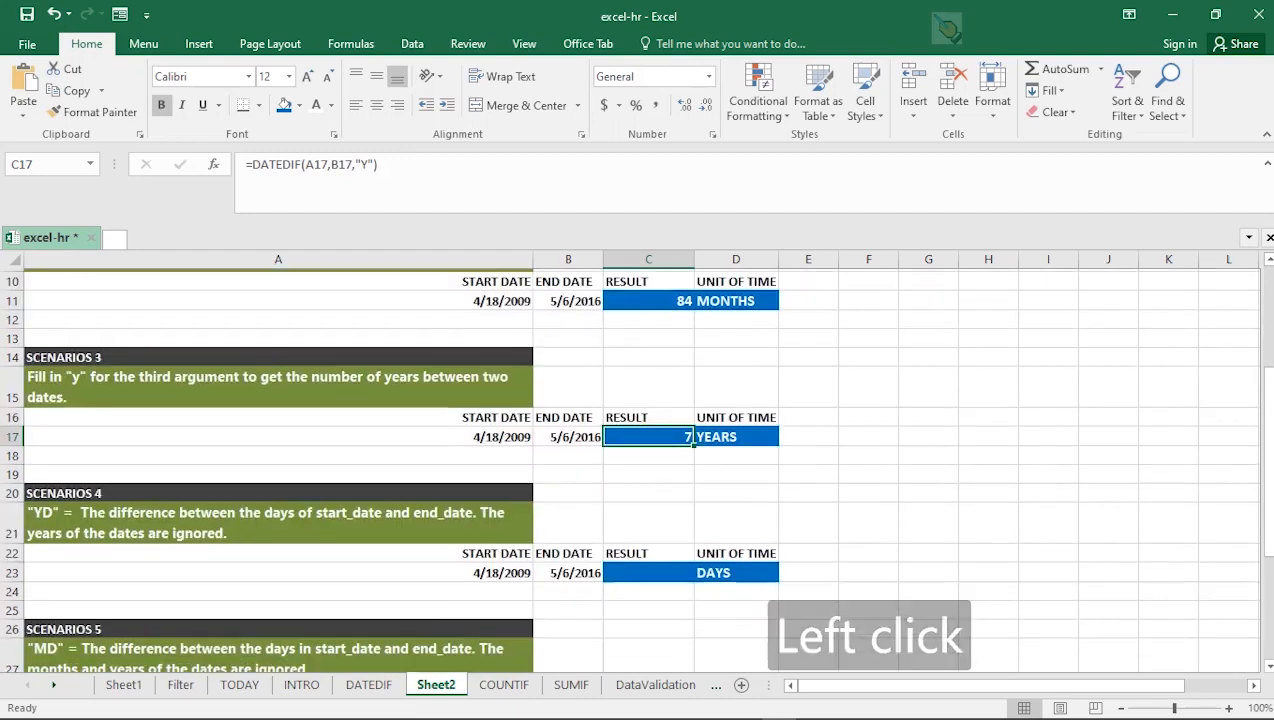
Enter =DATEDIF(A23,B23,"YD") in C23 so Scenario 4 reads 18 days.
scroll("down", 3)
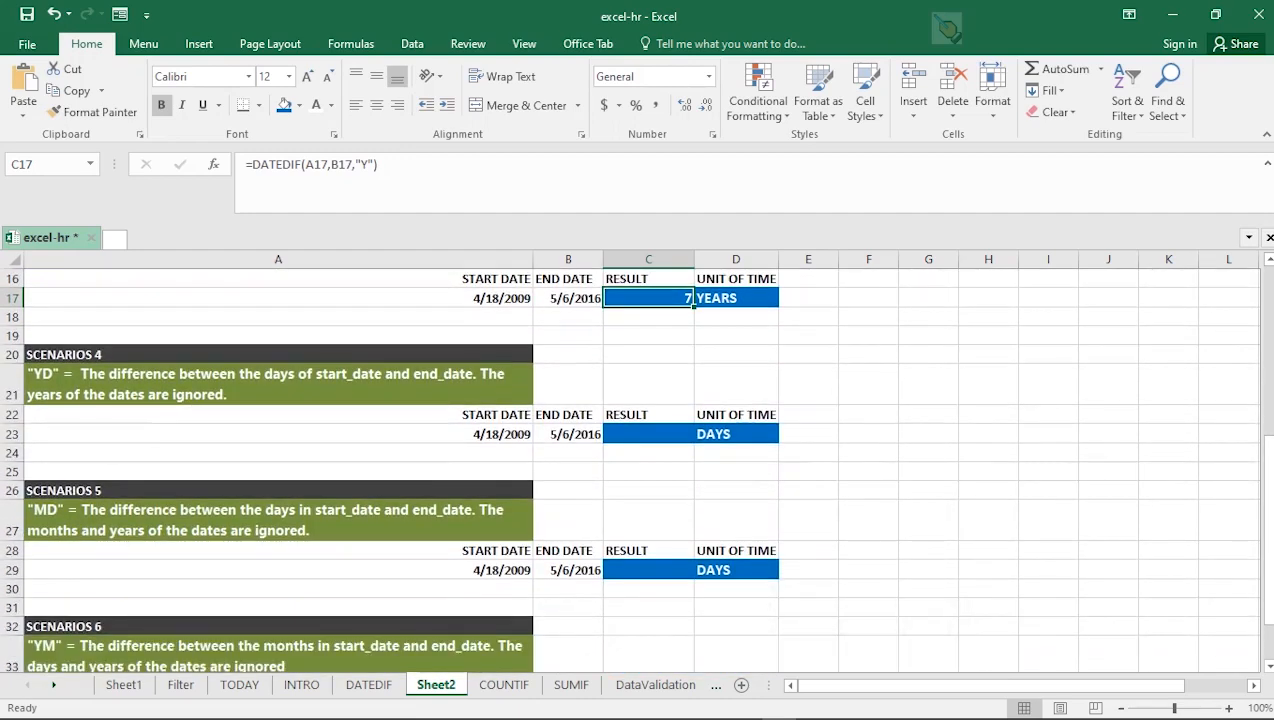
left_click(648, 432)
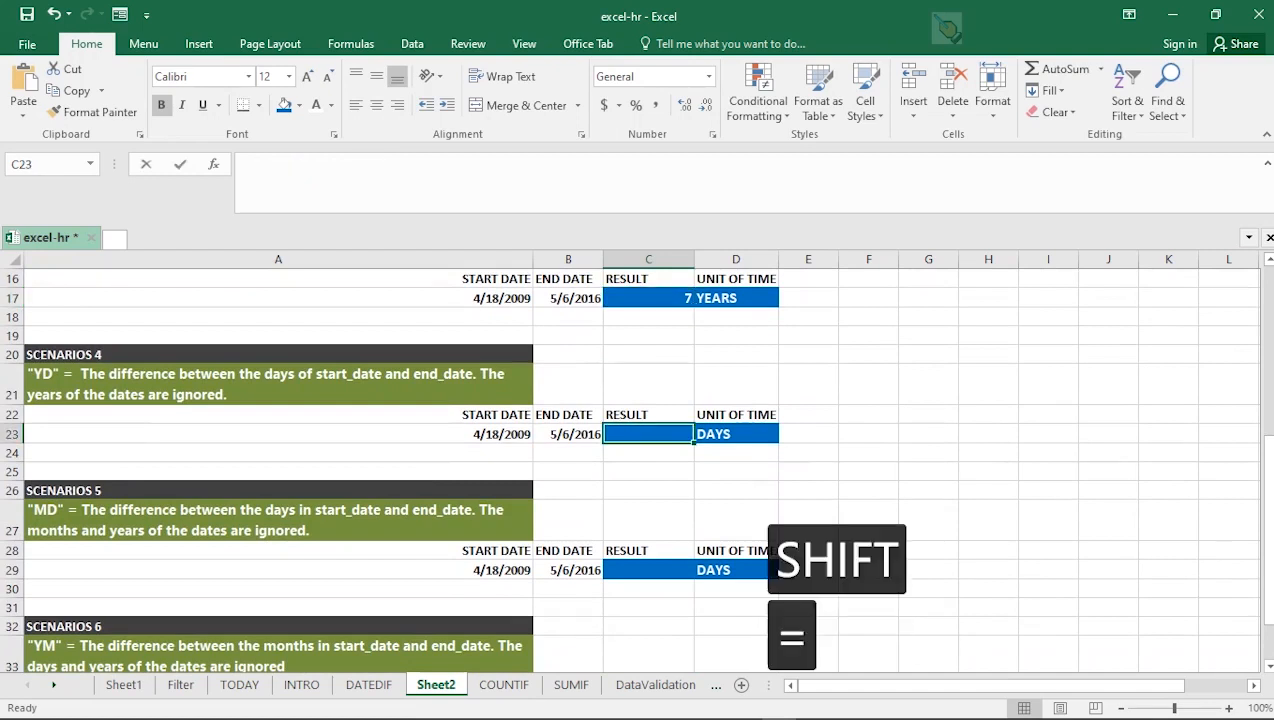
type("=DATE")
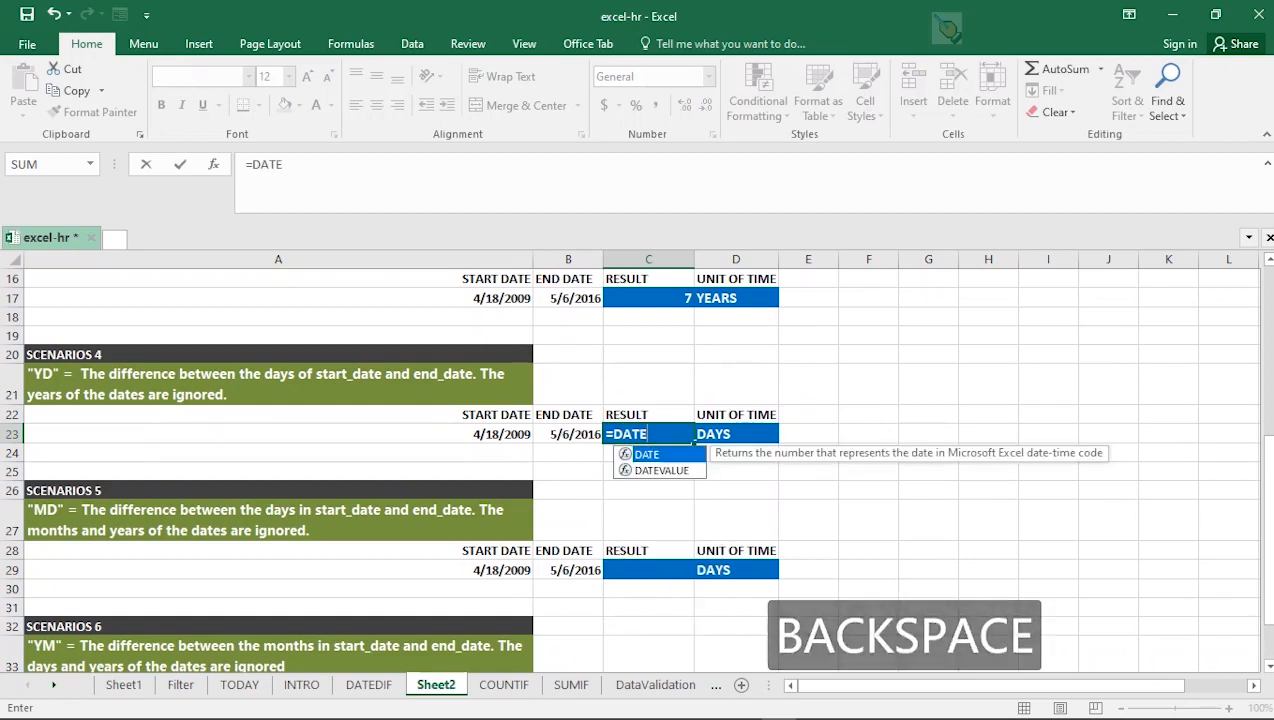
type("DIF")
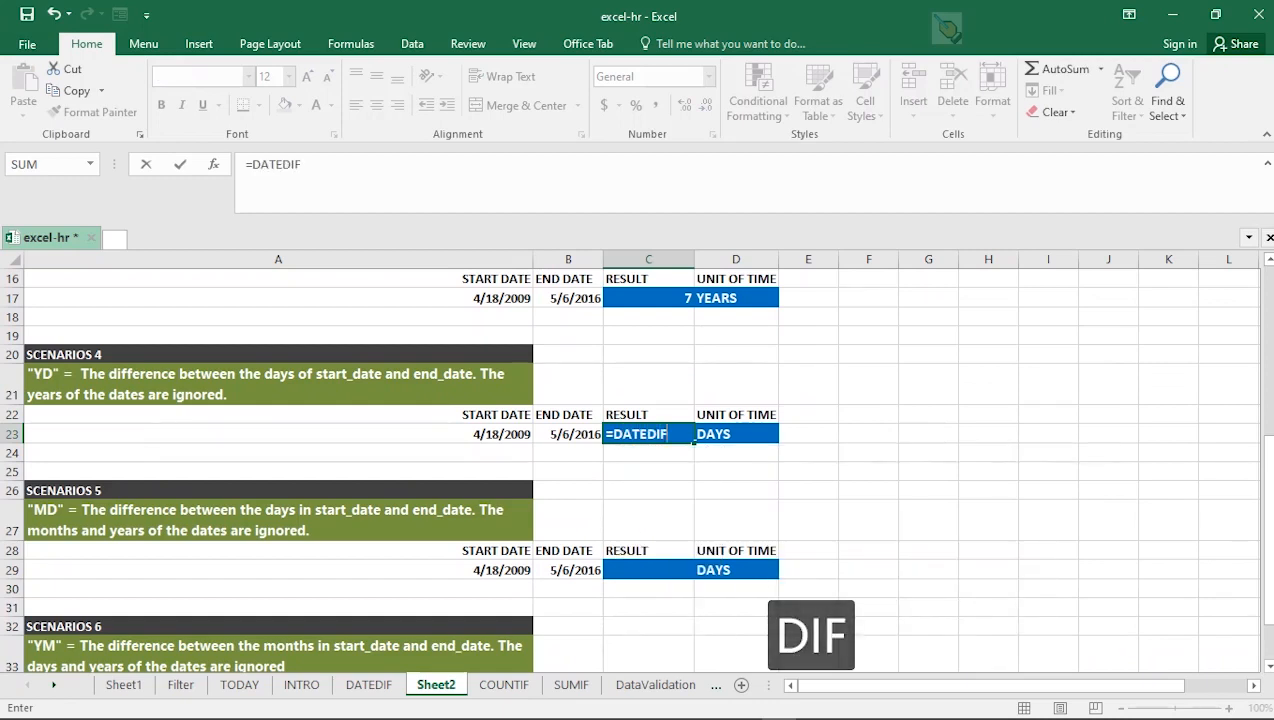
key("shift")
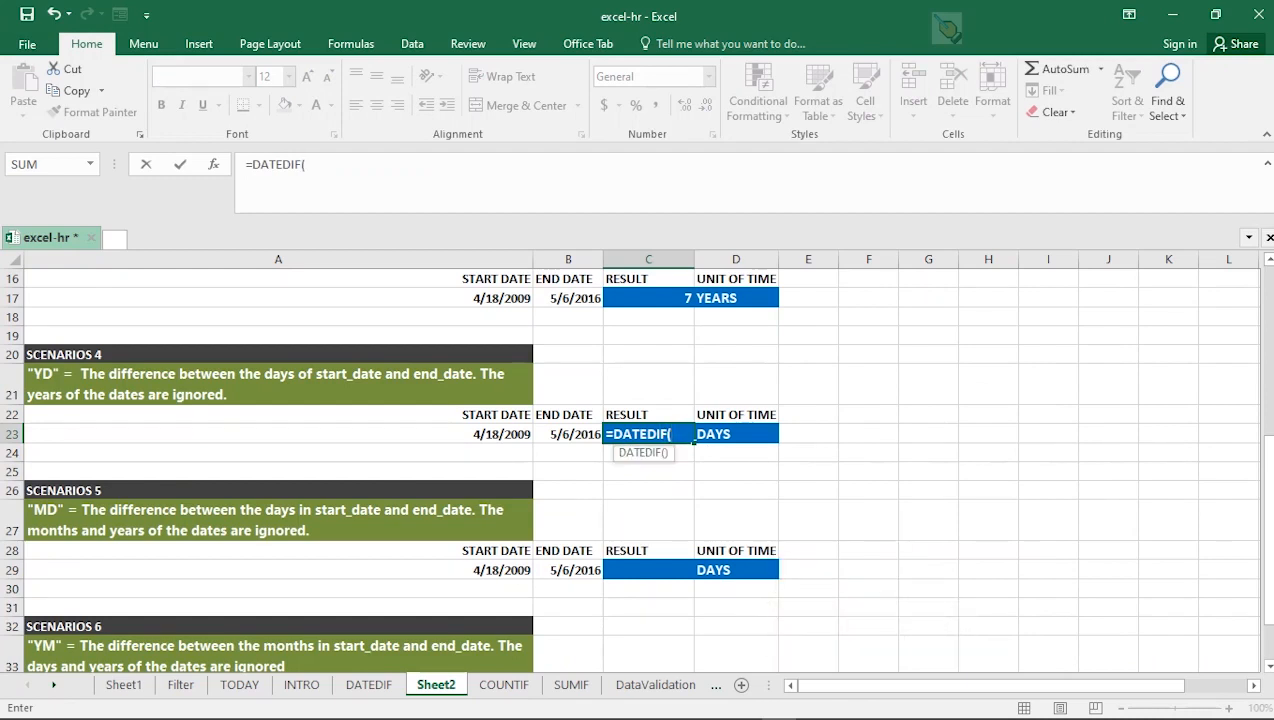
left_click(278, 432)
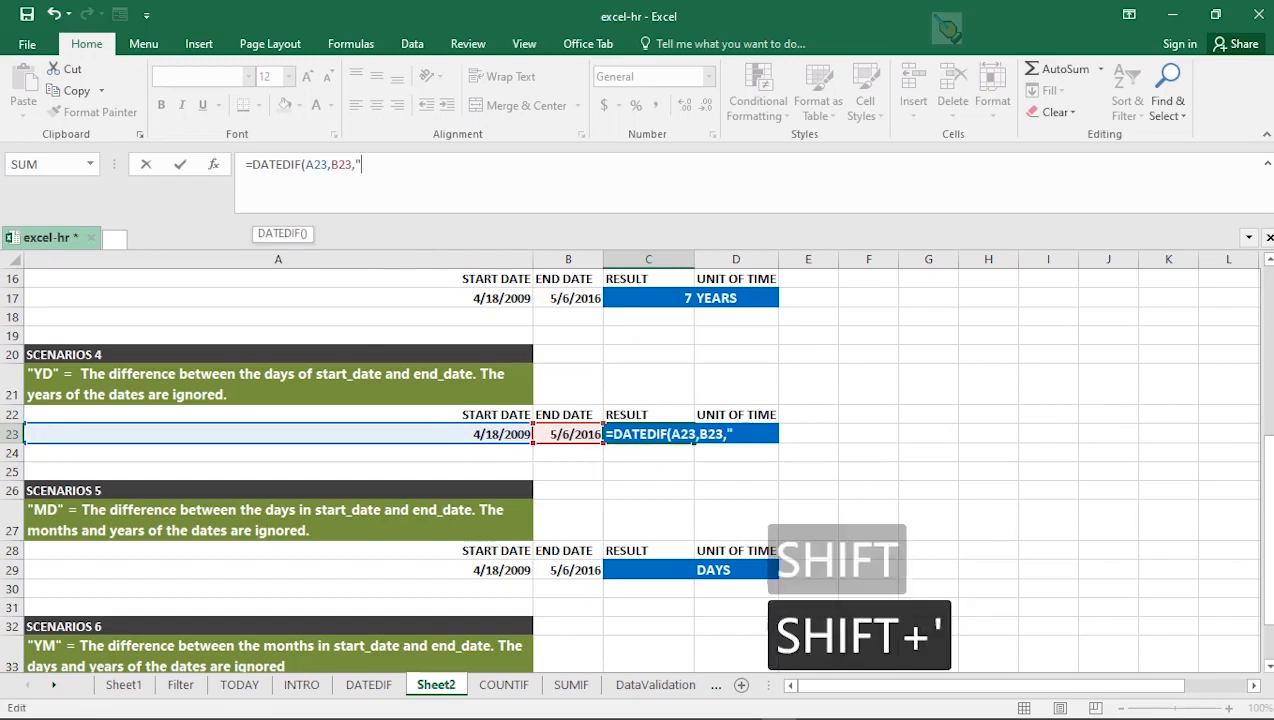
type("Y")
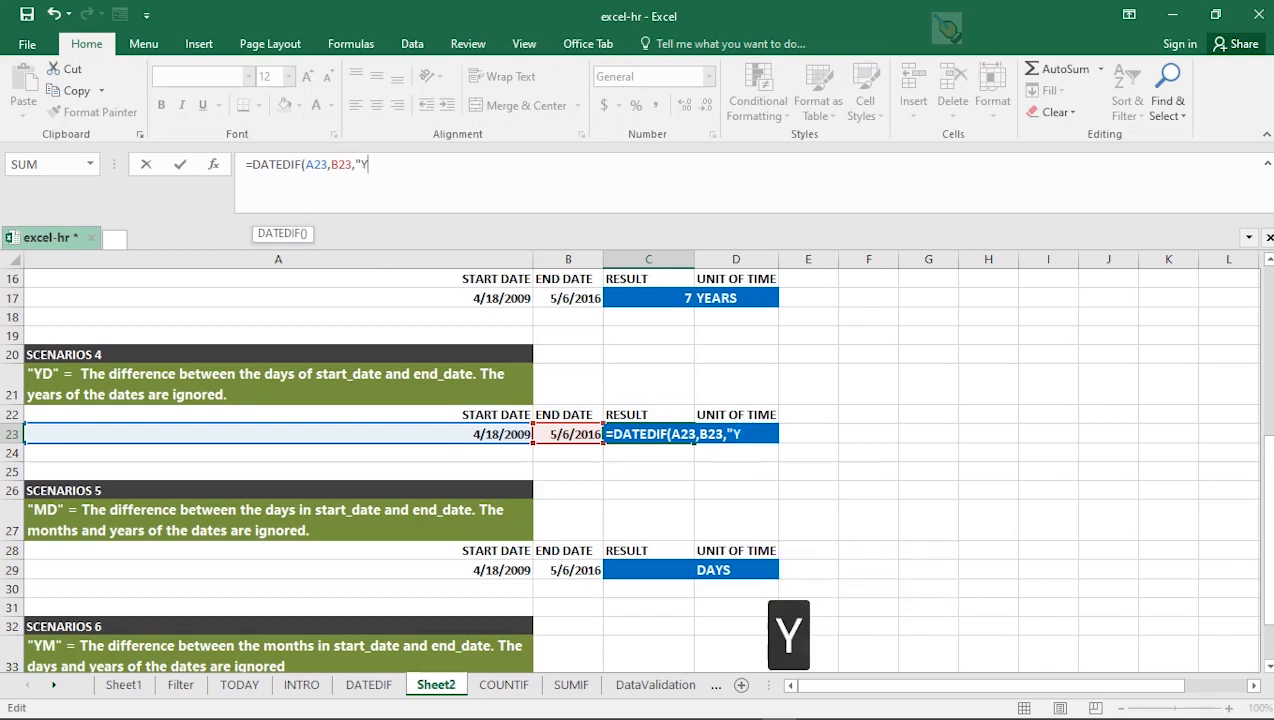
type("D\"")
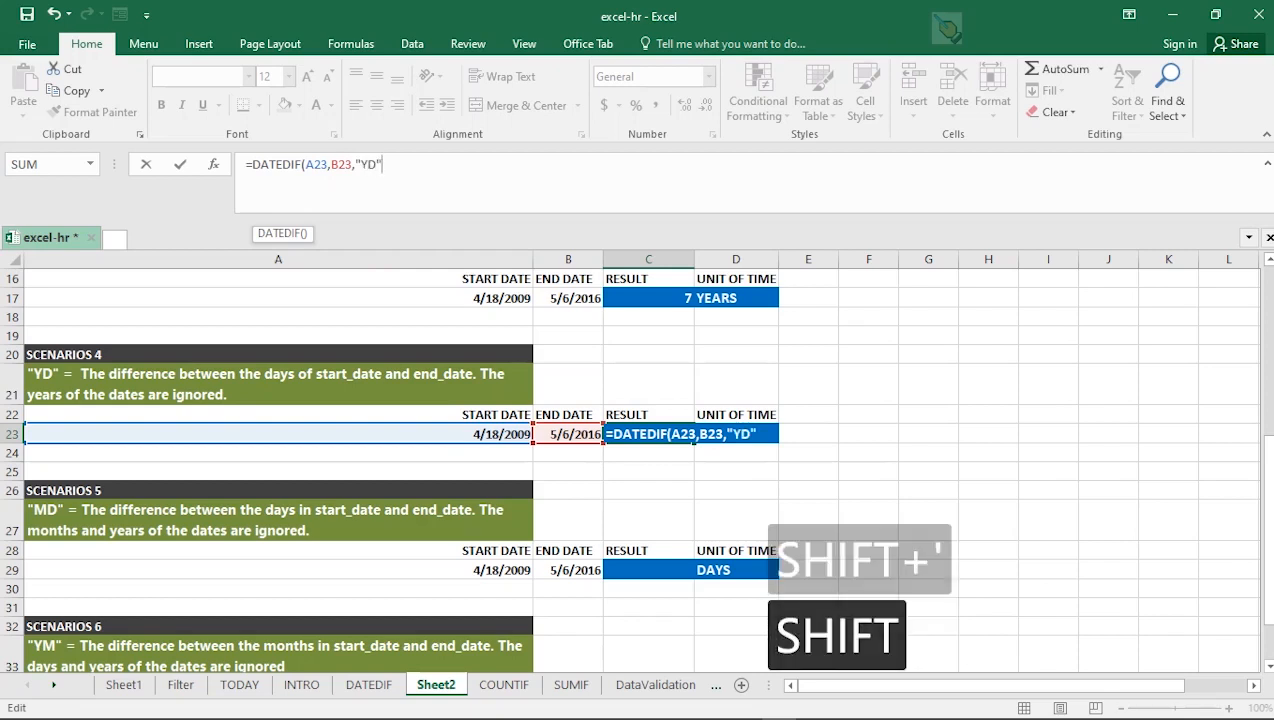
key("Return")
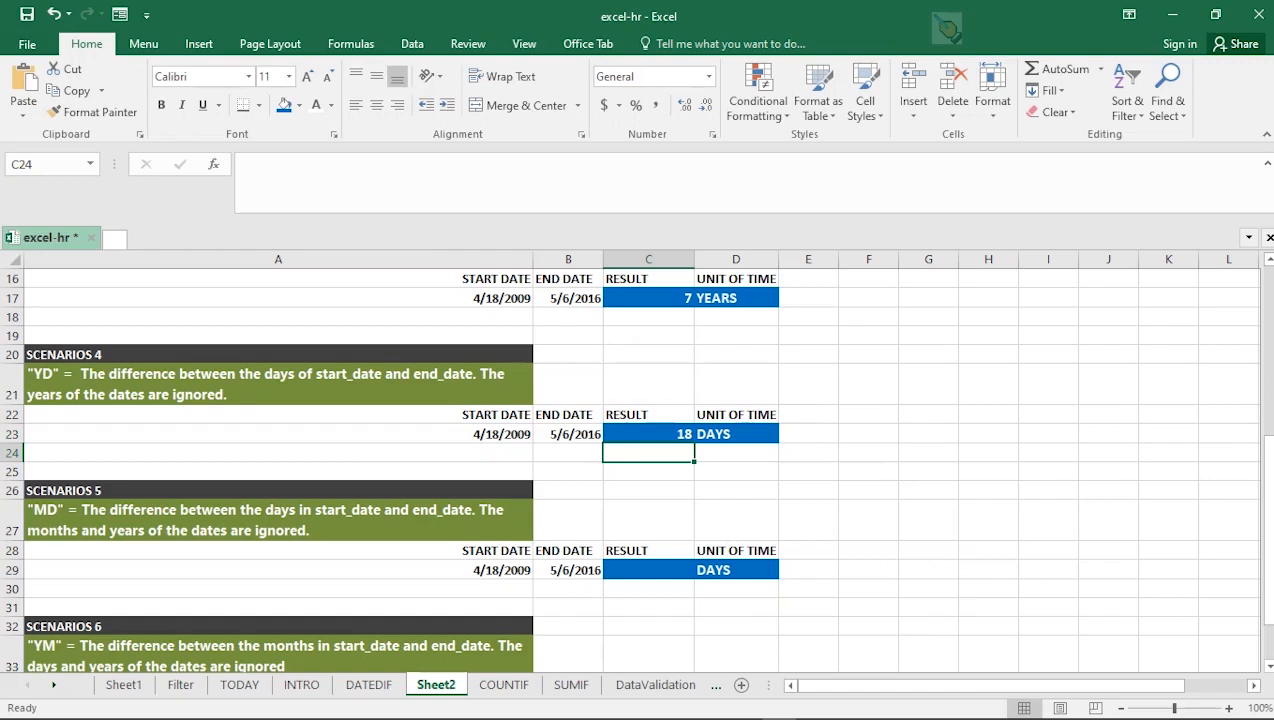
Enter the DATEDIF formula with "MD" in C29 so Scenario 5 reads 18 days, and copy it.
left_click(648, 568)
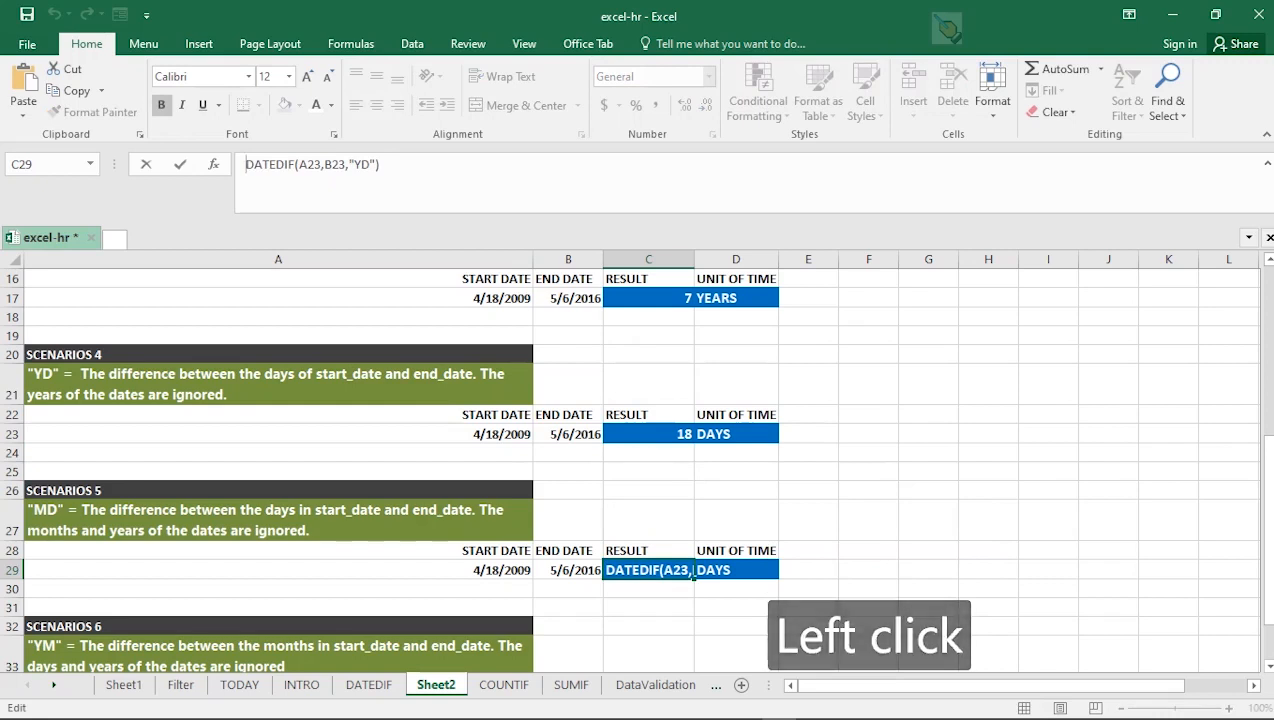
left_click(568, 432)
type("=")
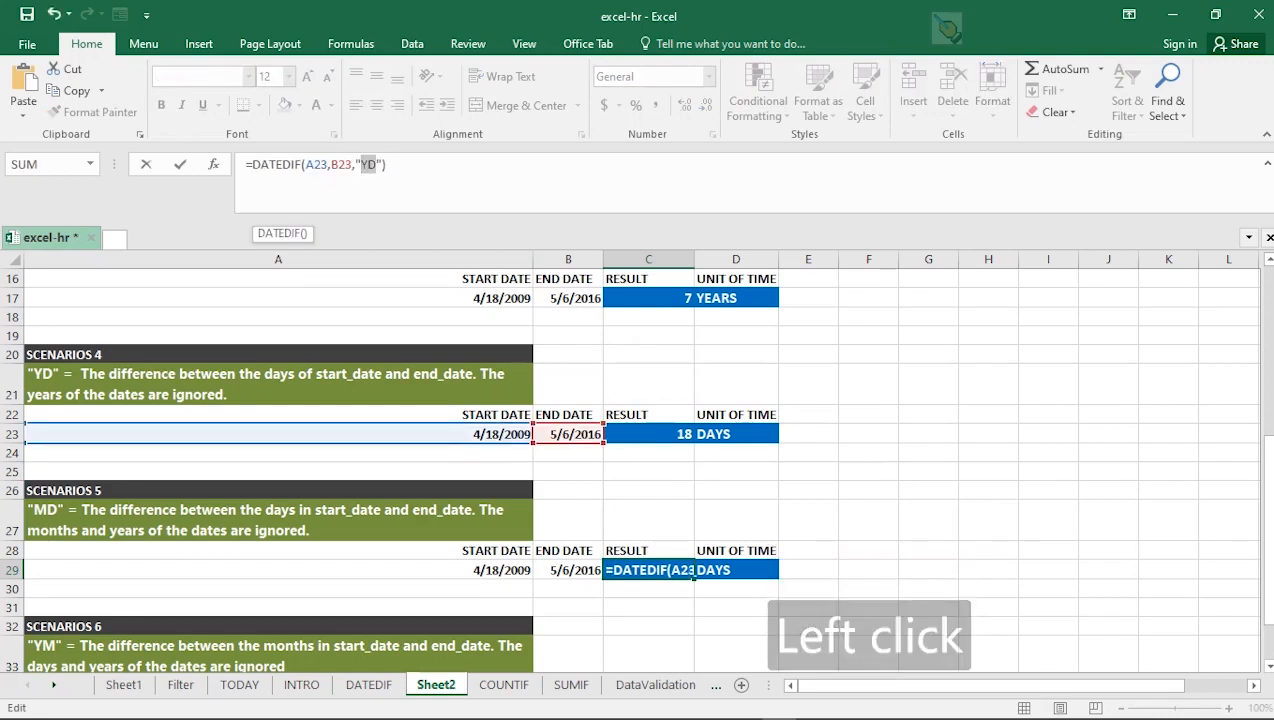
type("MD")
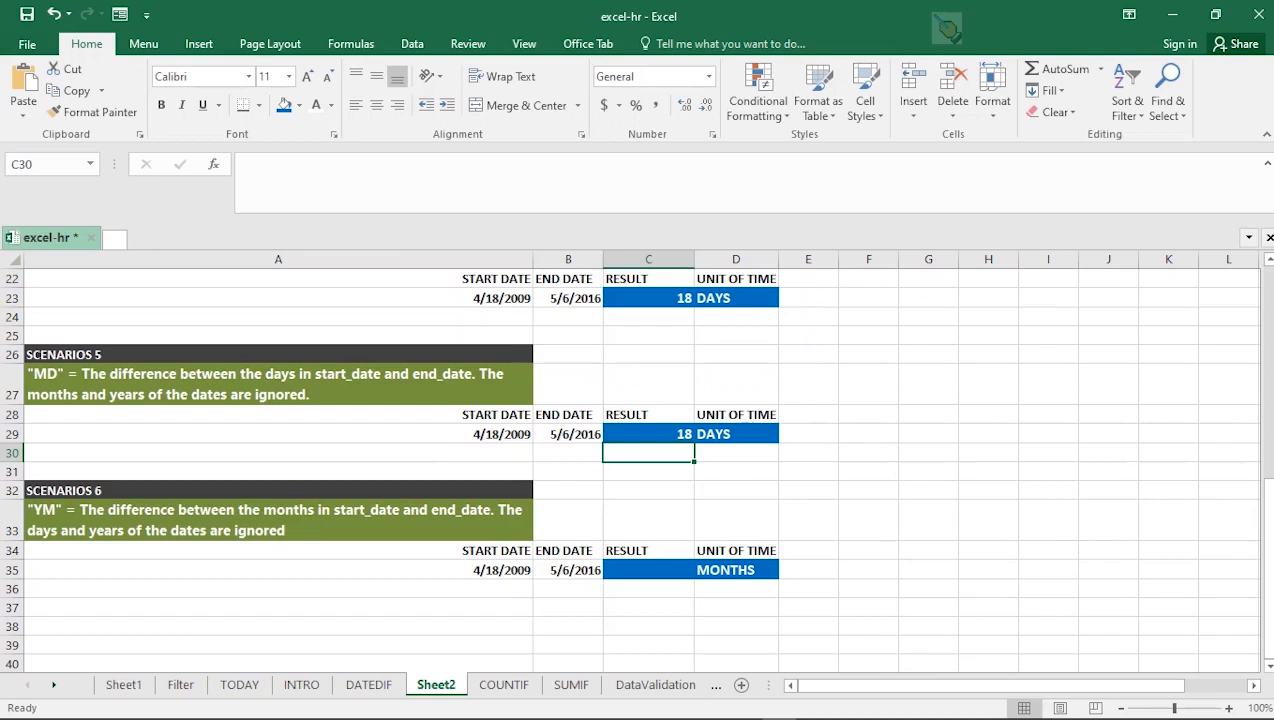
left_click(648, 432)
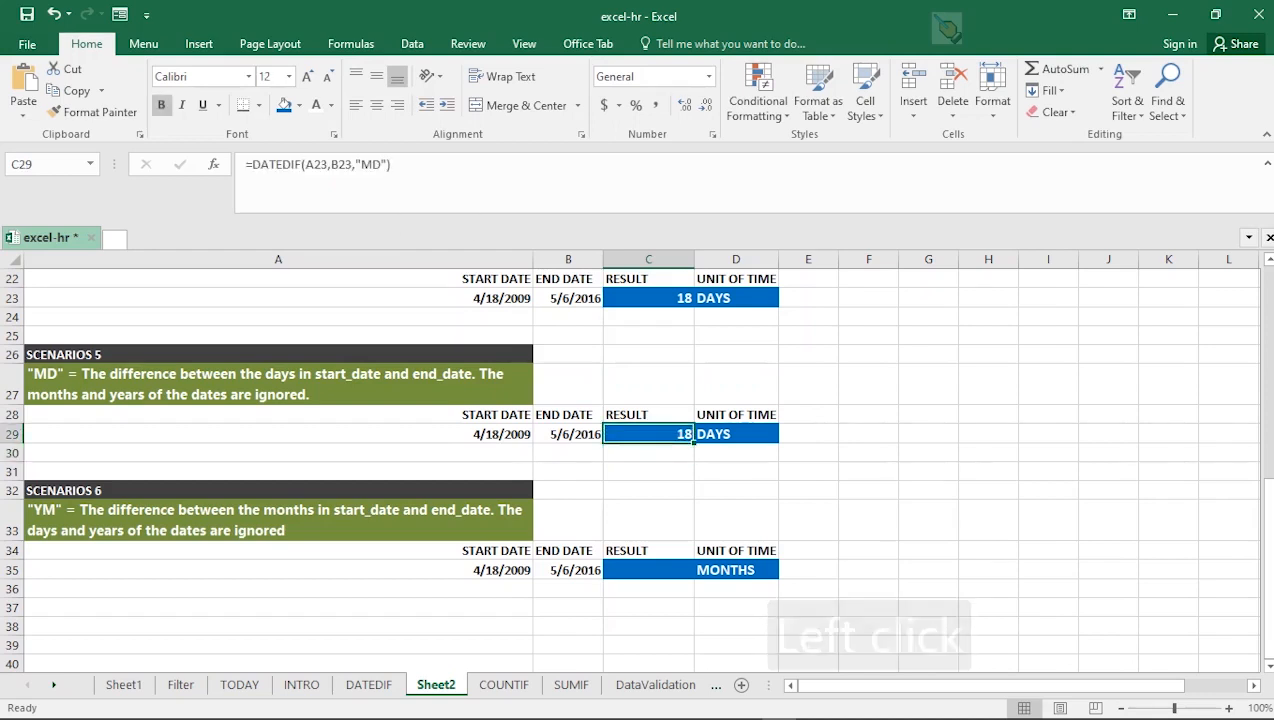
double_click(648, 432)
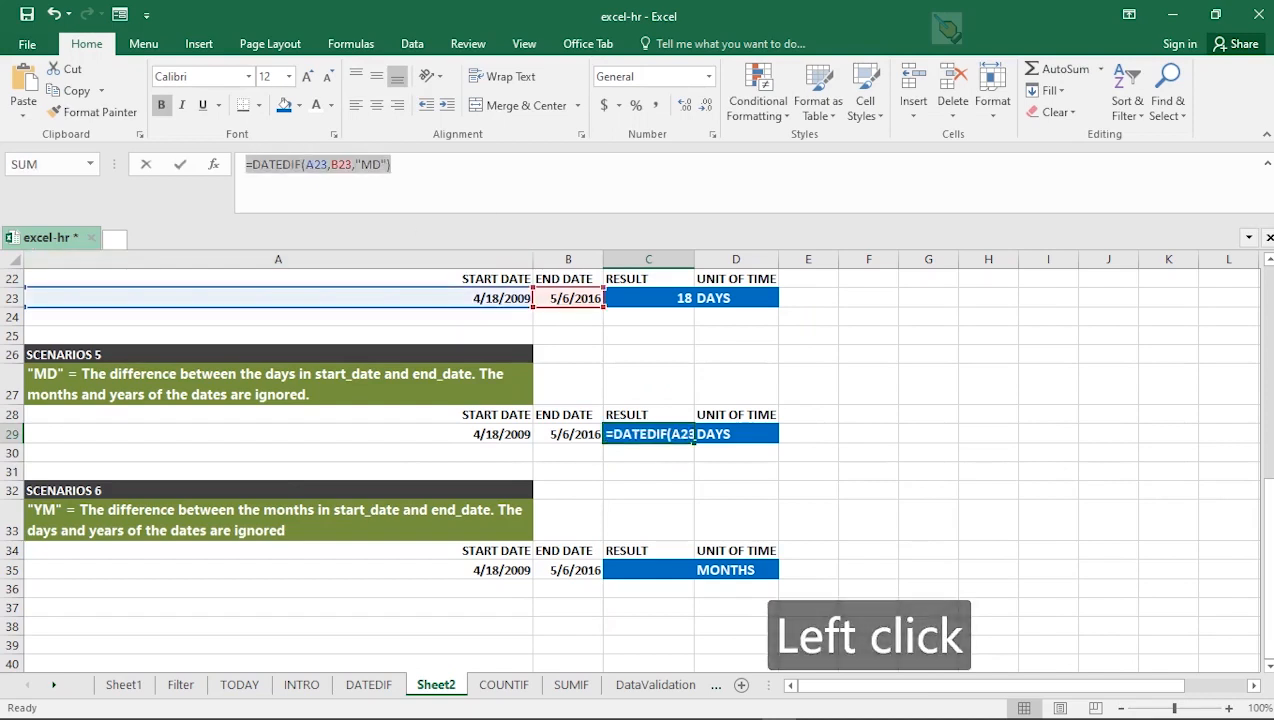
key("ctrl+c")
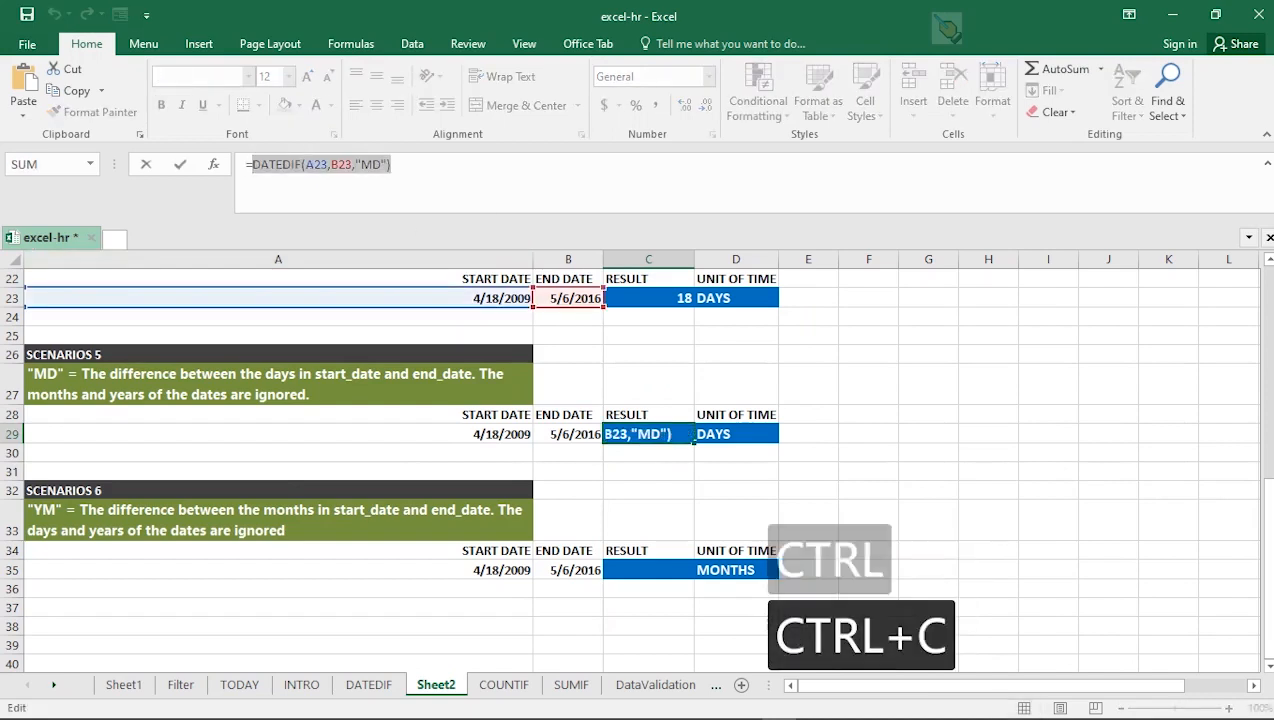
Enter =DATEDIF(A35,B35,"YM") in C35 so Scenario 6 reads 0 months.
left_click(648, 570)
type("=")
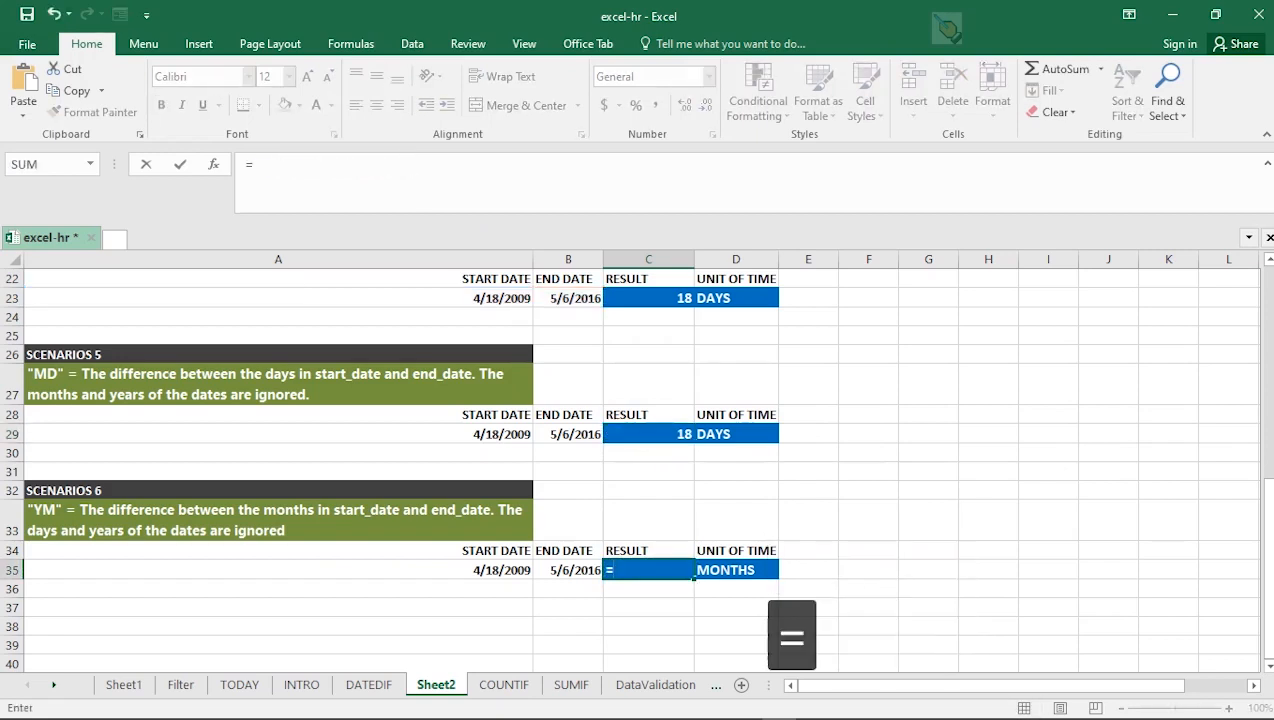
type("DATEDIF")
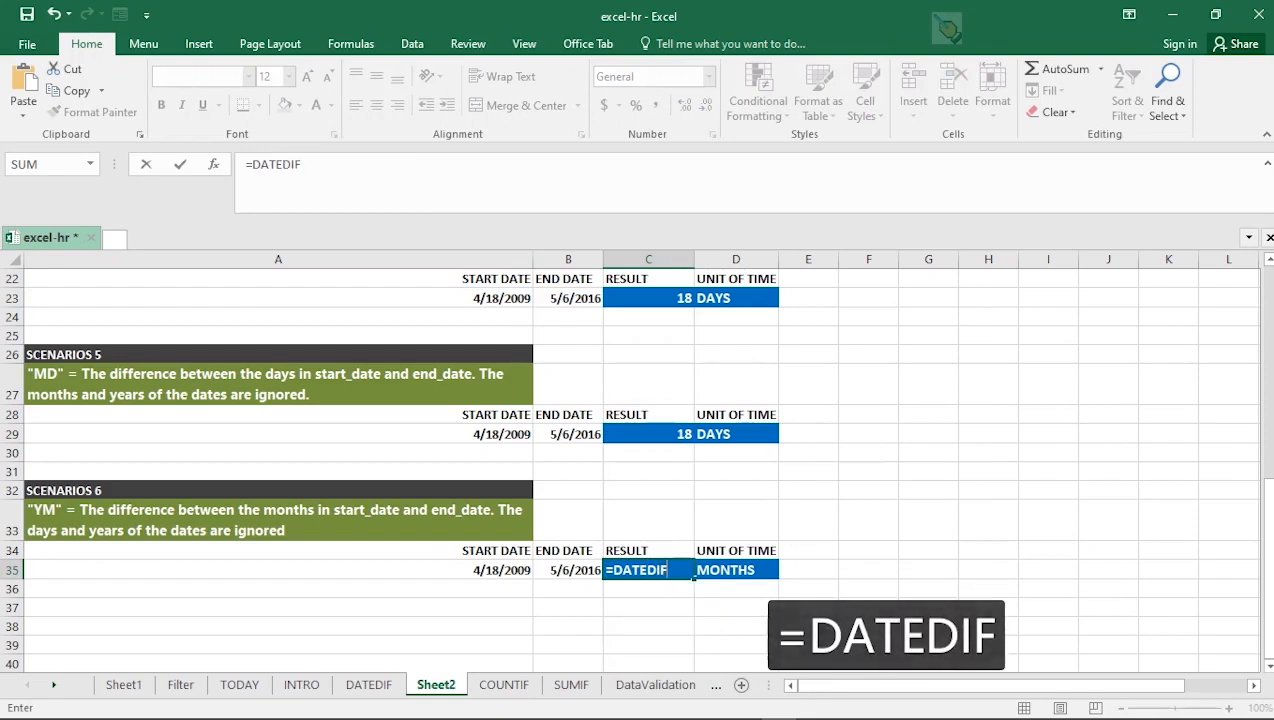
type("(A35")
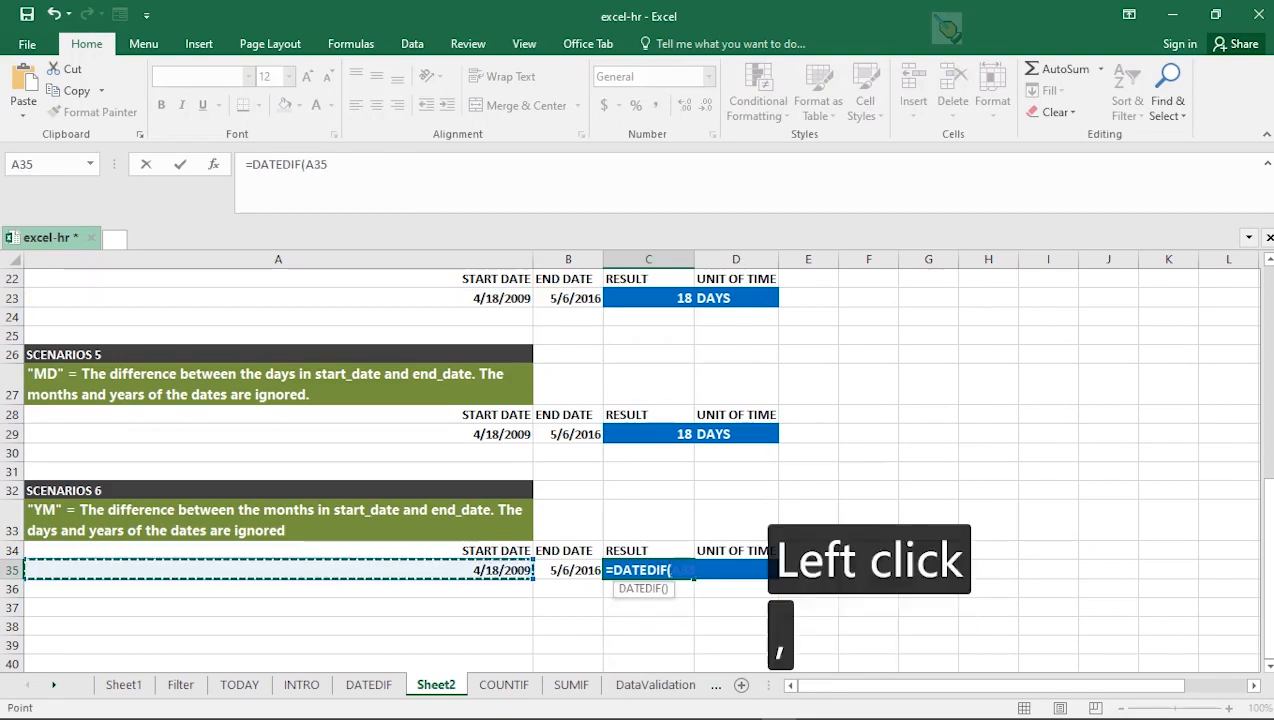
left_click(568, 570)
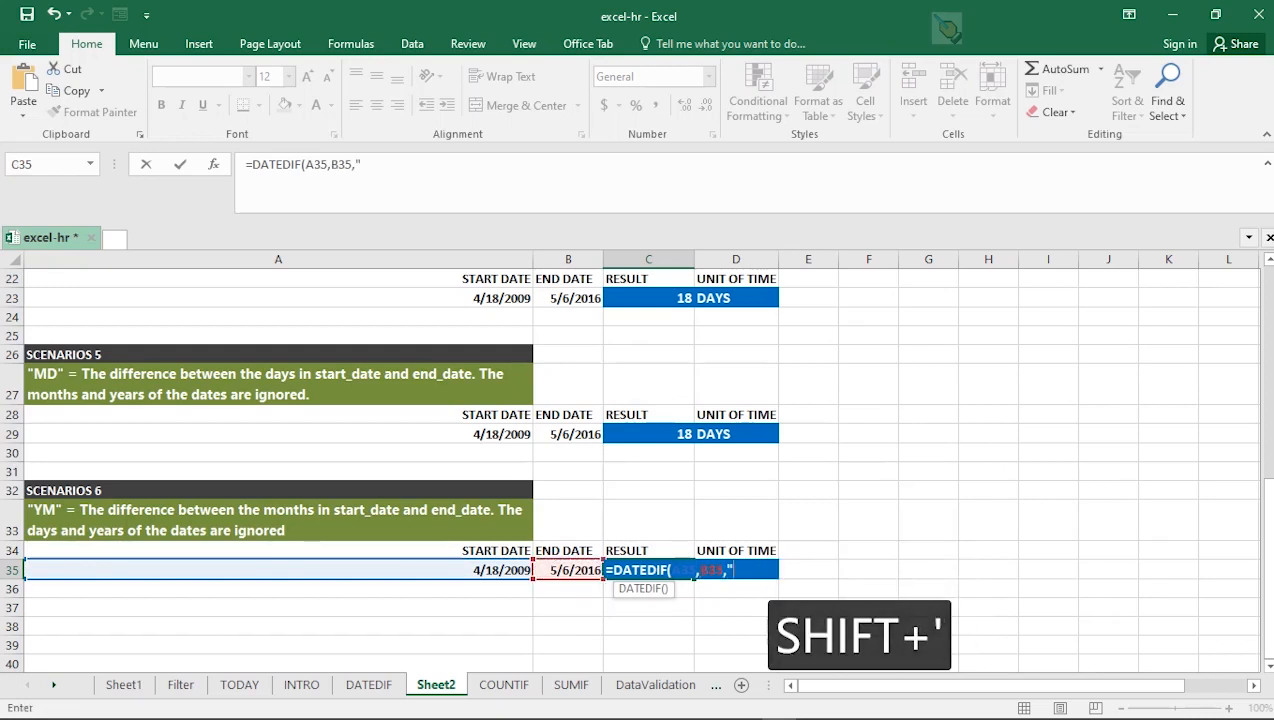
type("YM")
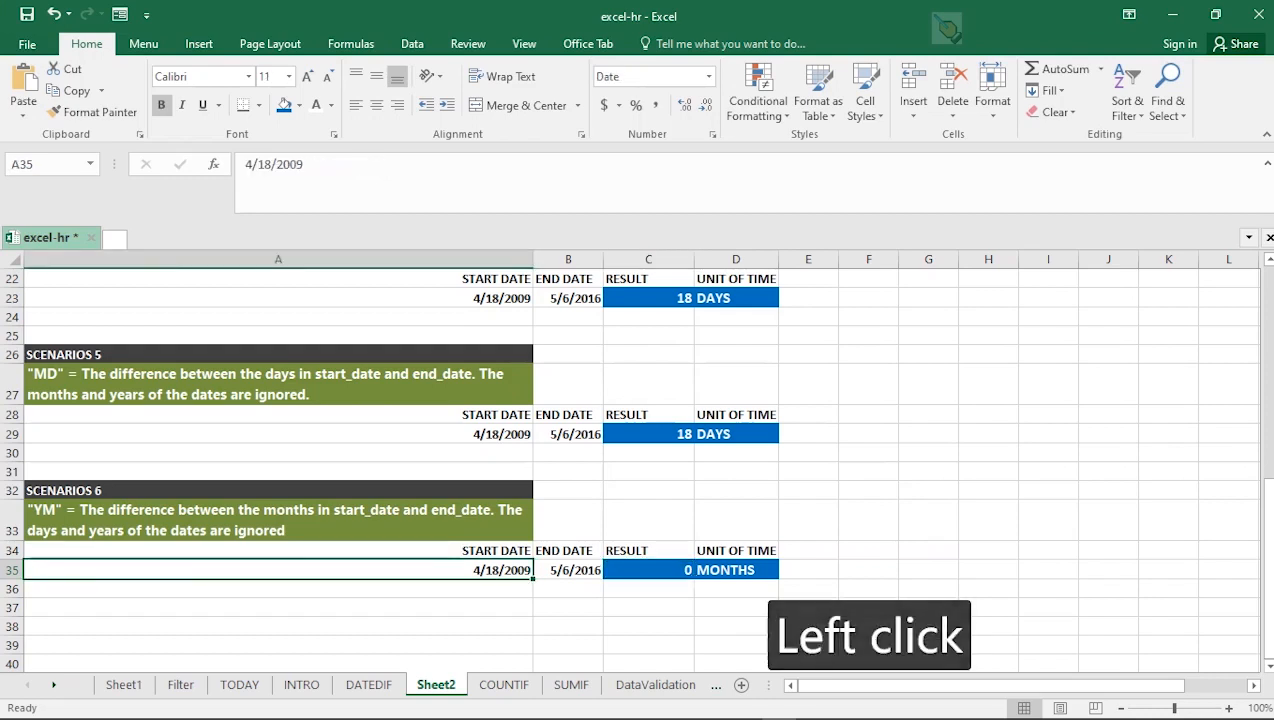
Change the Scenario 6 end date in B35 to 7/6/2016 so the YM result reads 2 months.
left_click(568, 568)
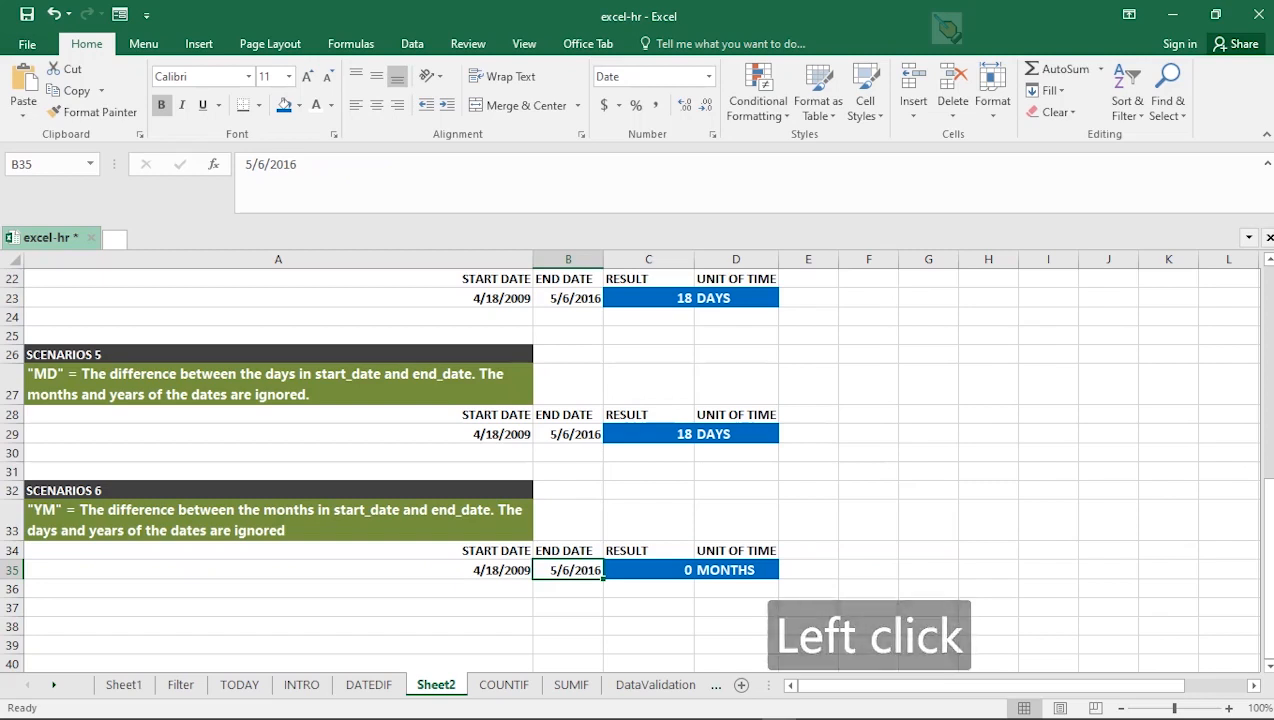
double_click(568, 568)
type("7")
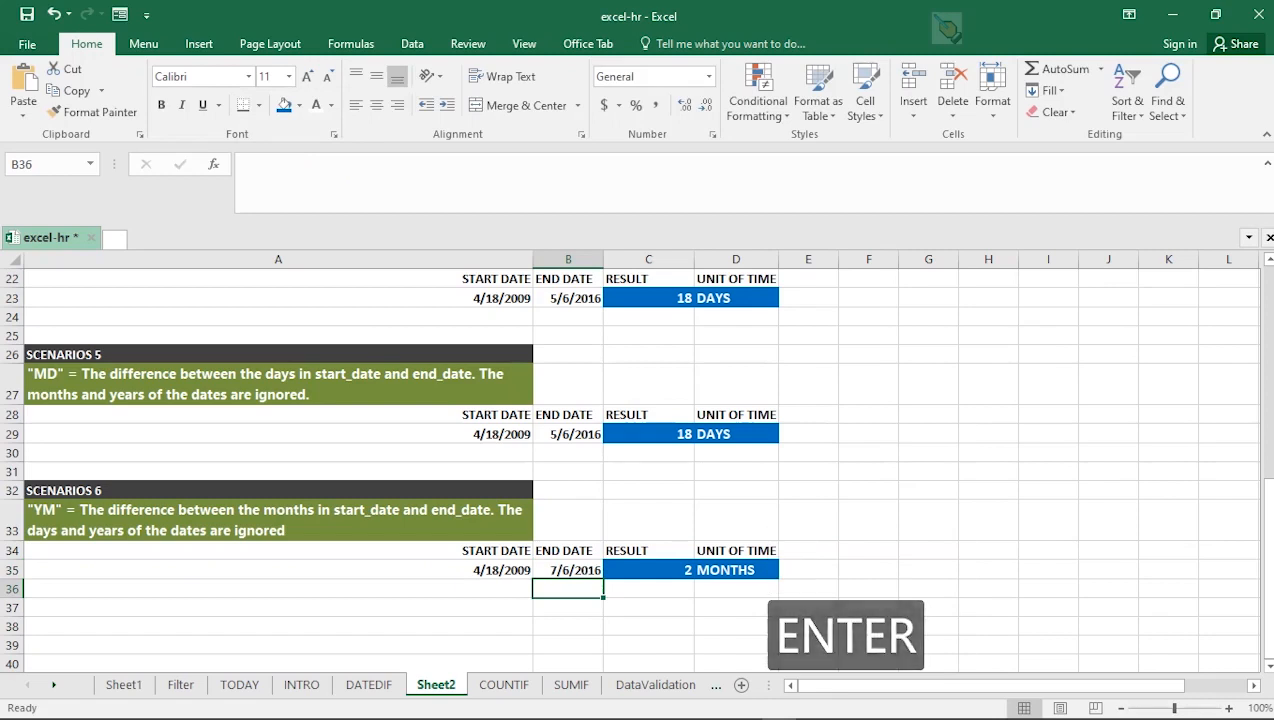
left_click(568, 570)
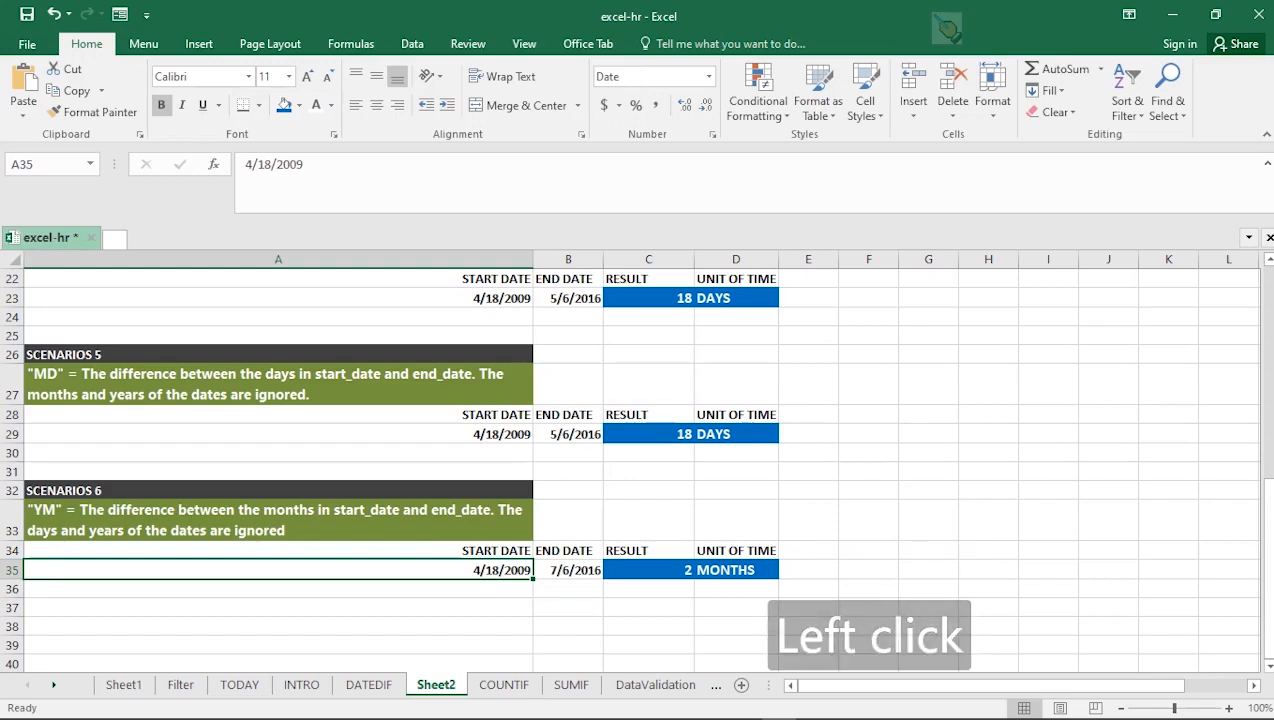
scroll("up", 3)
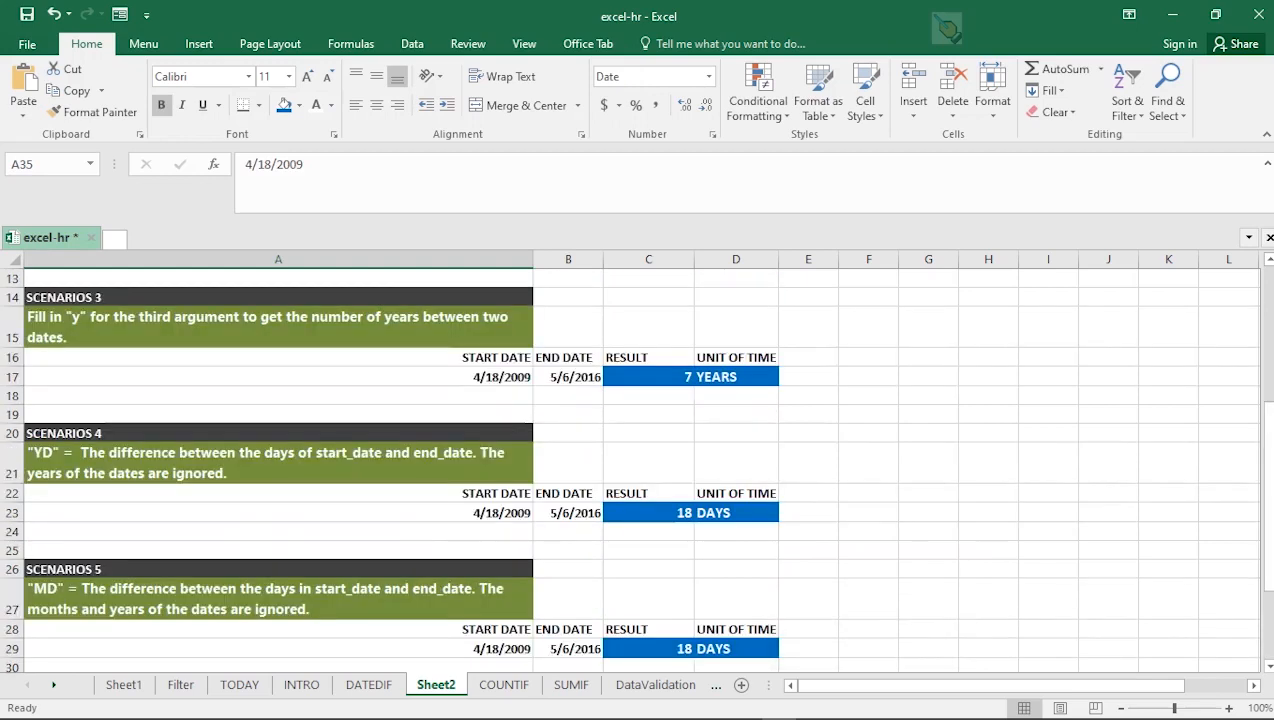
scroll("down", 3)
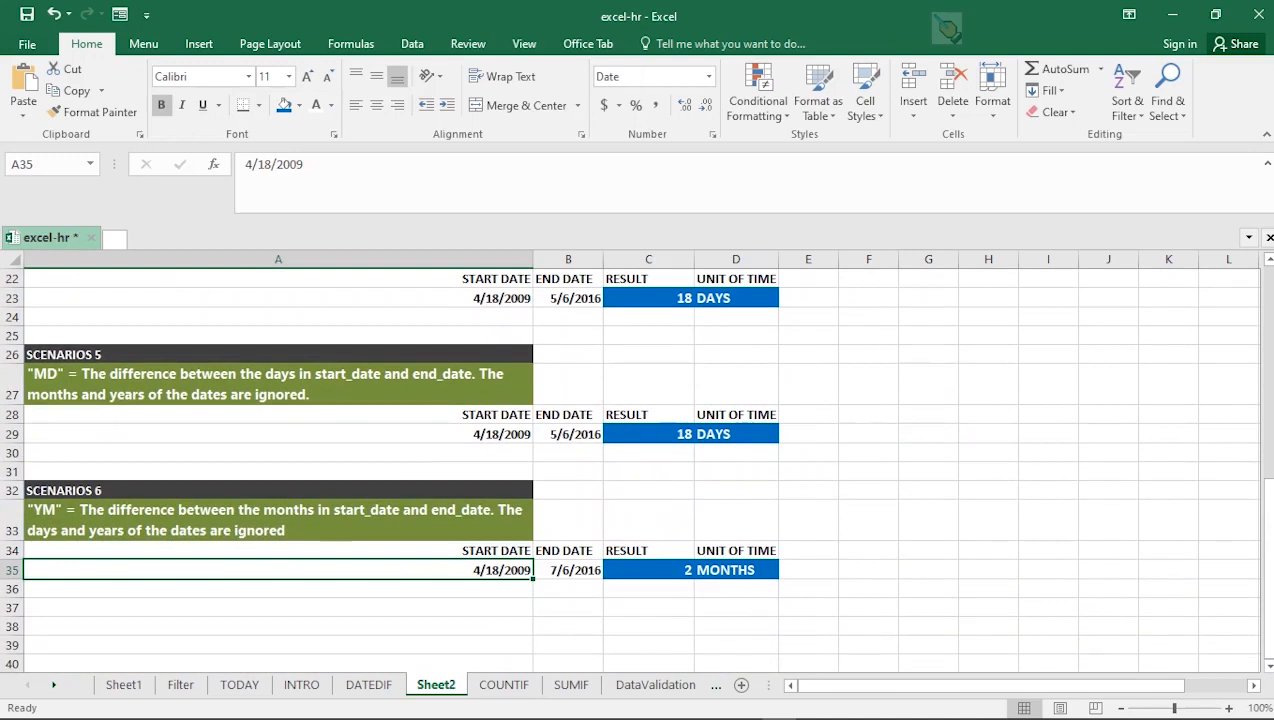
scroll("up", 3)
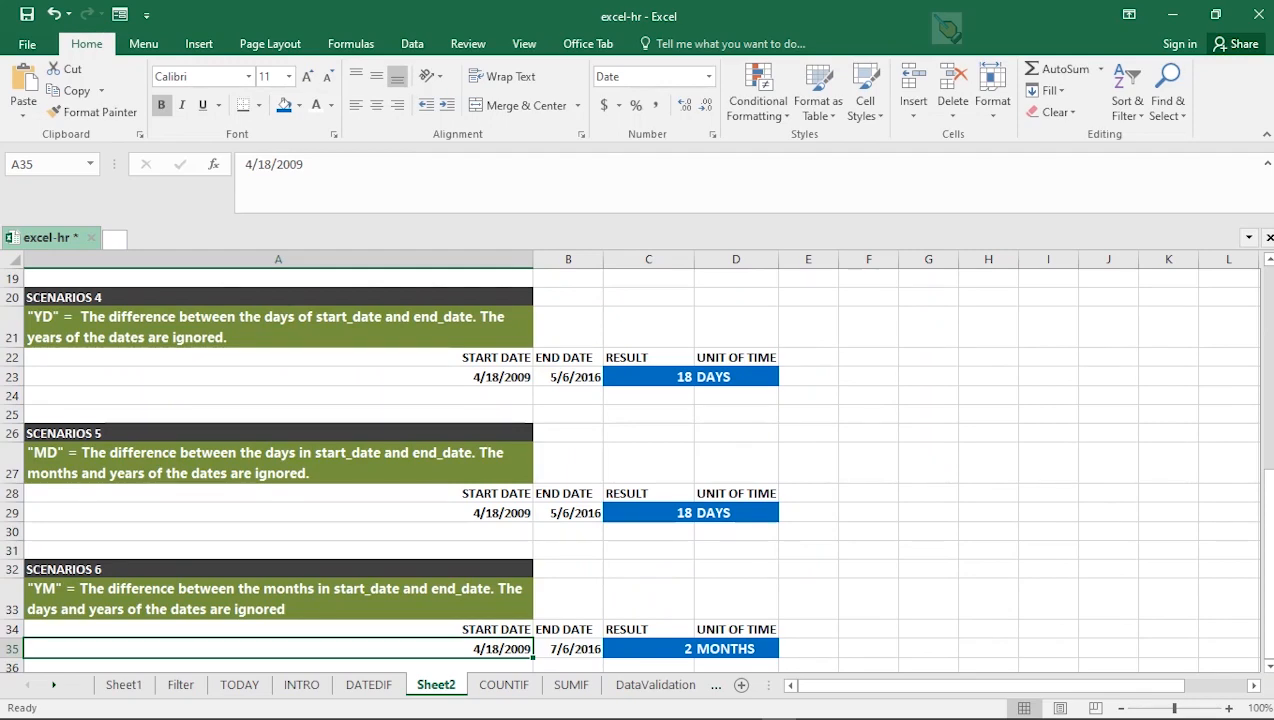
Review the Scenario 6 start and end dates against the 2-month result.
left_click(736, 296)
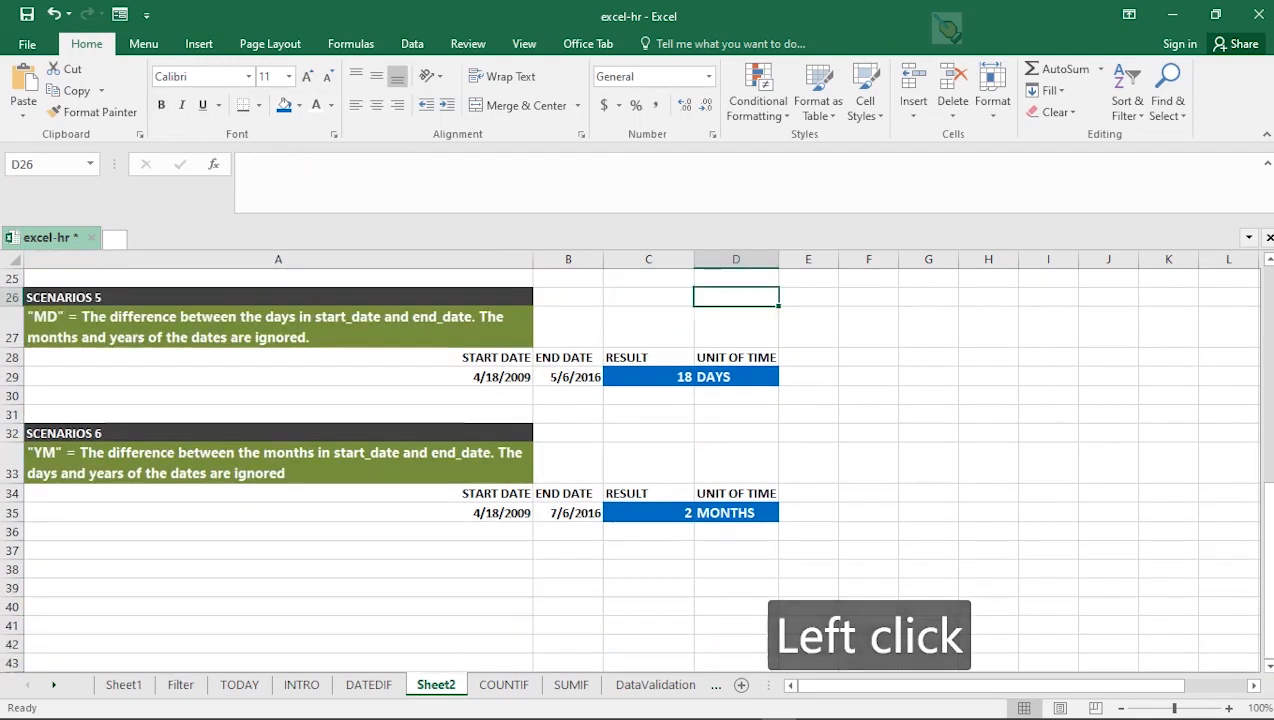
scroll("down", 3)
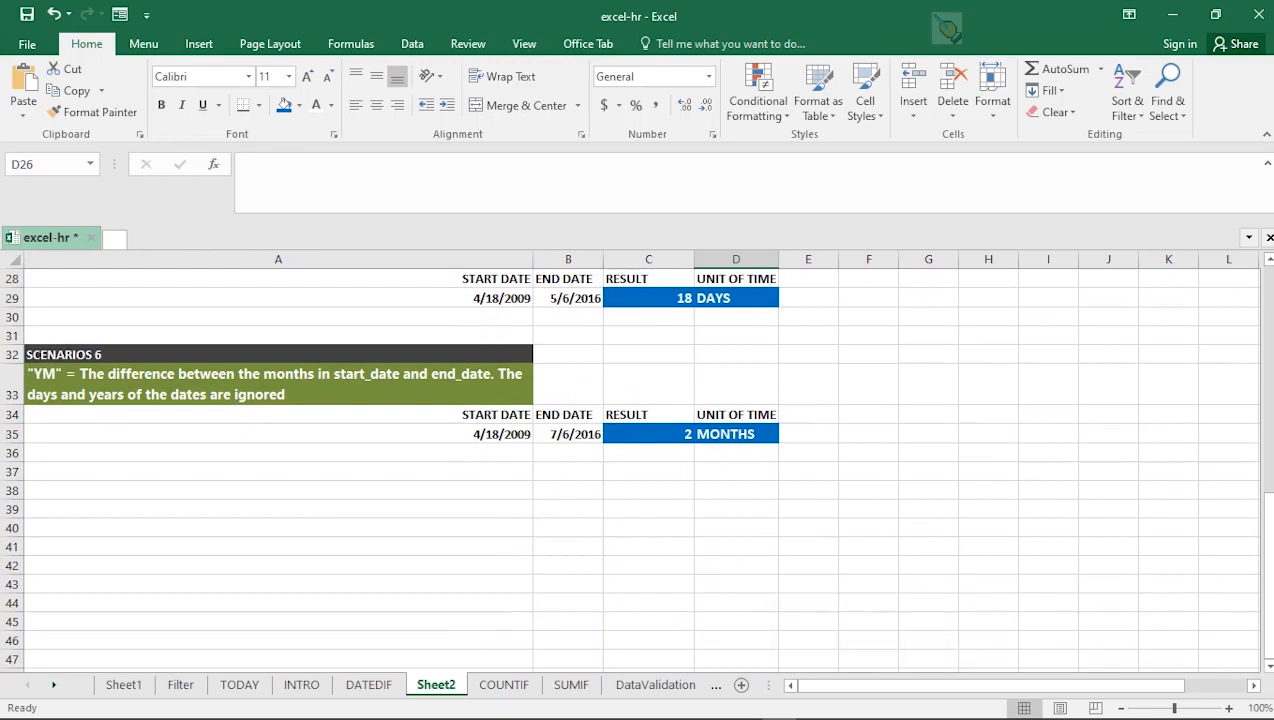
left_click(278, 432)
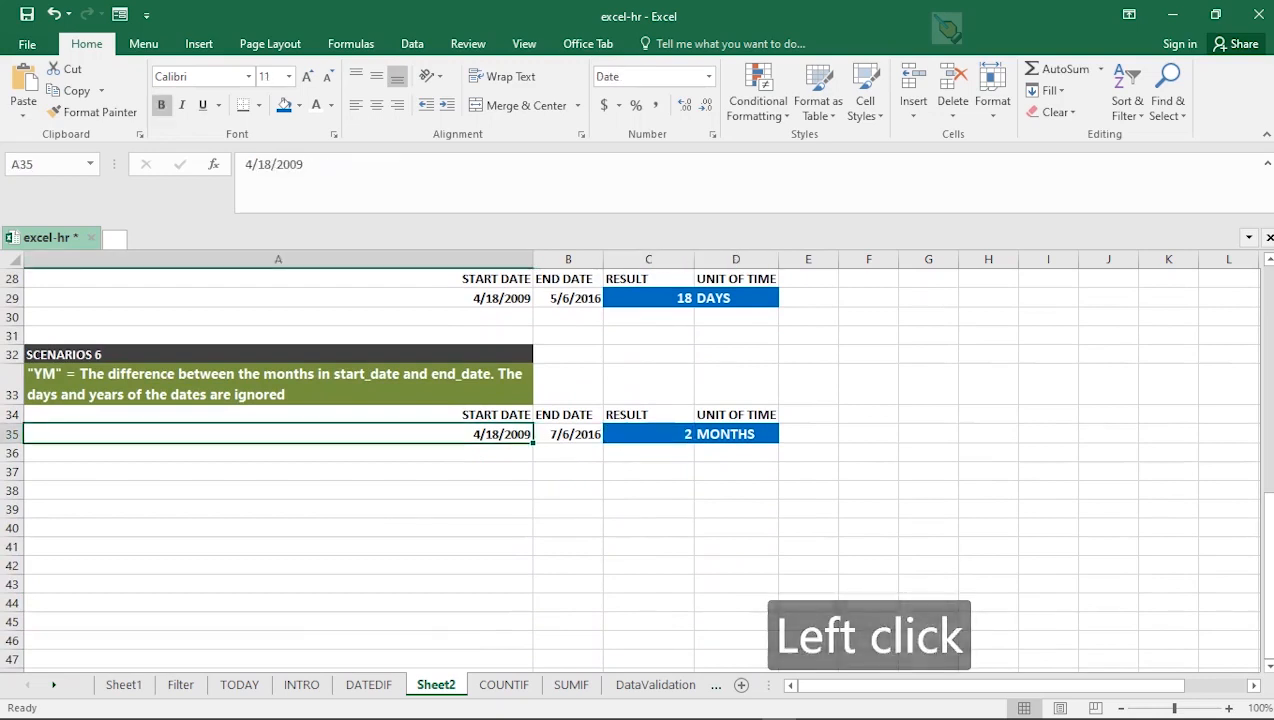
left_click(568, 432)
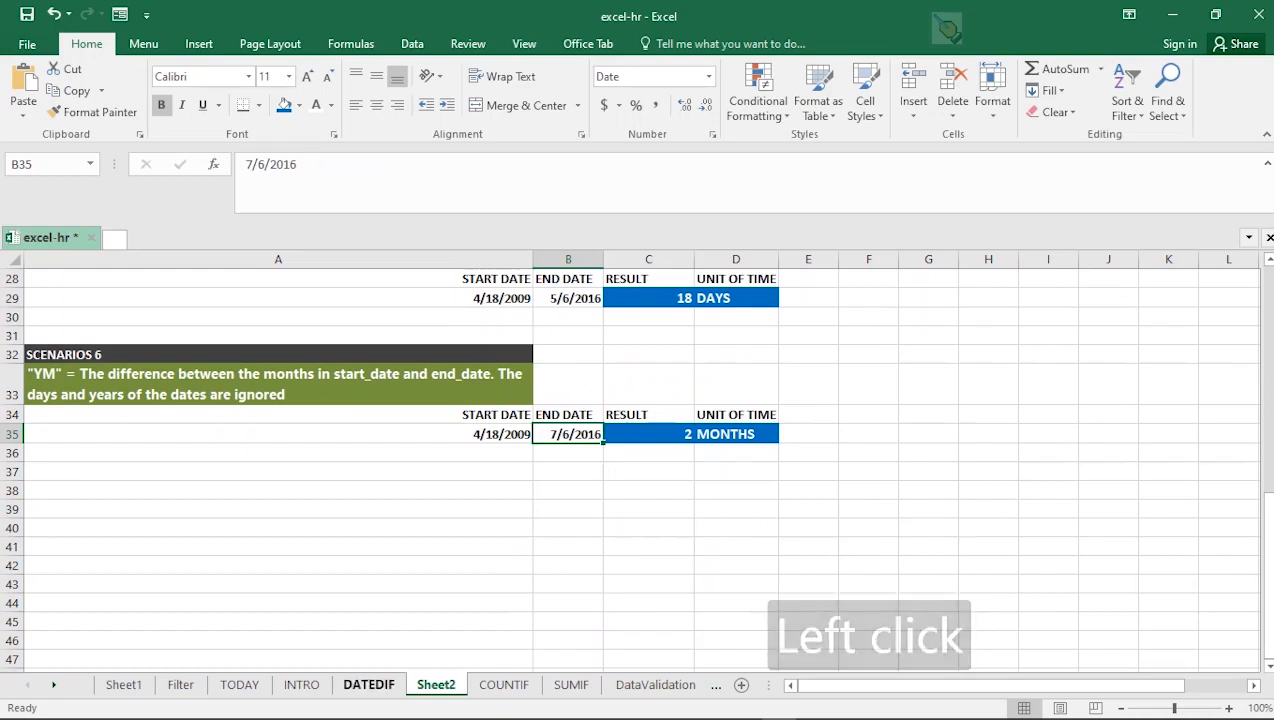